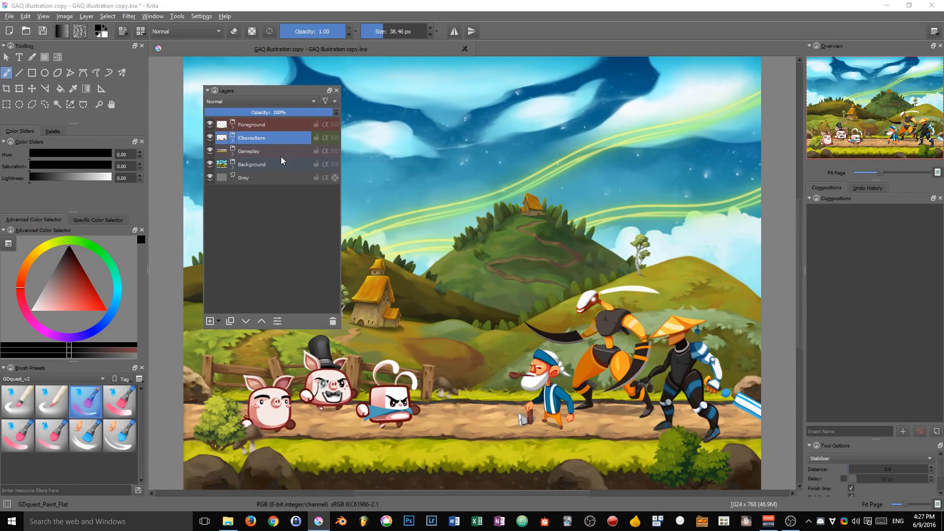
pyautogui.moveTo(260, 152)
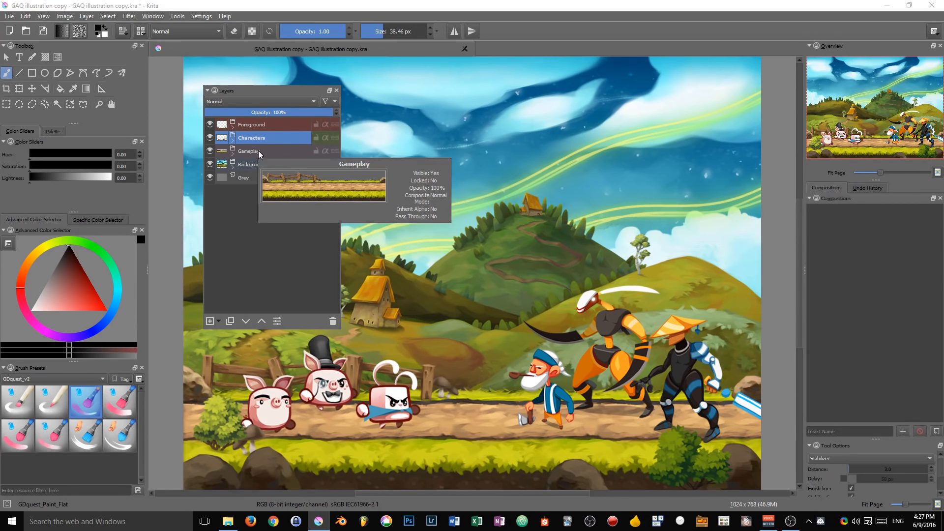
pyautogui.moveTo(260, 157)
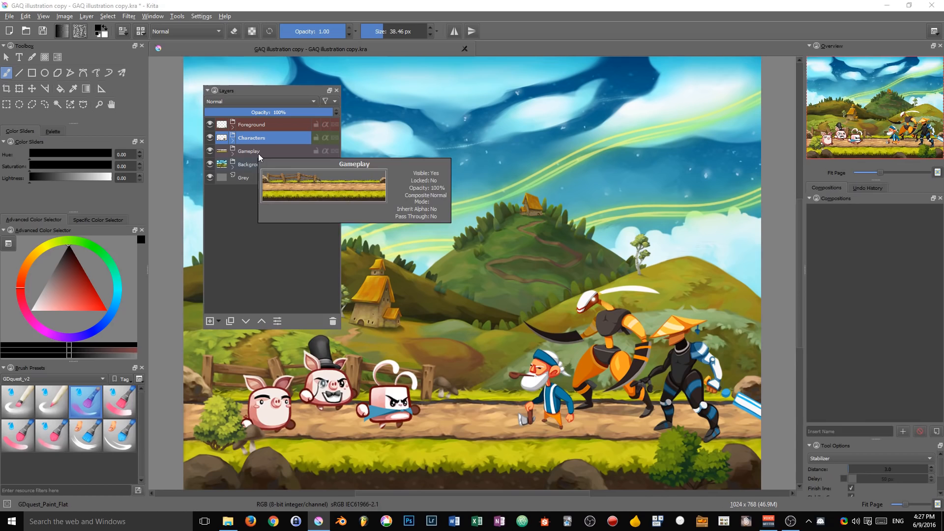
pyautogui.moveTo(312, 228)
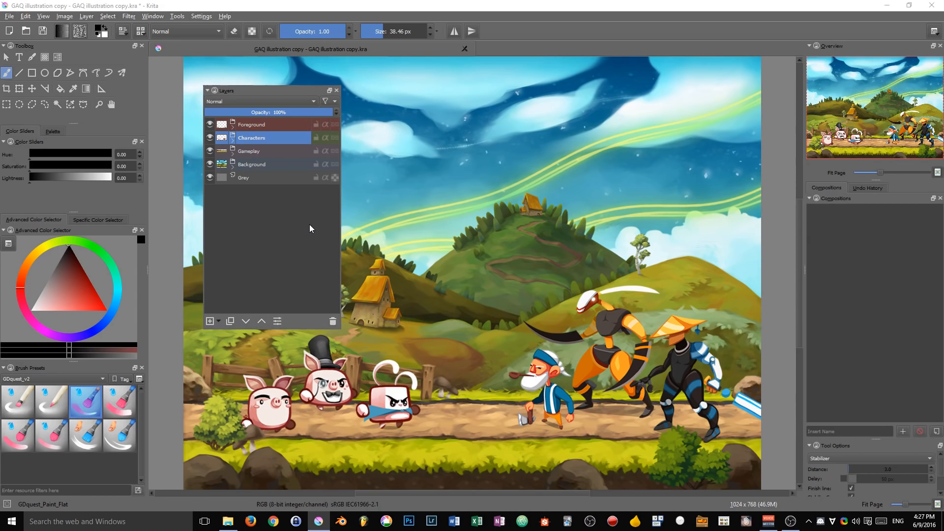
pyautogui.moveTo(272, 155)
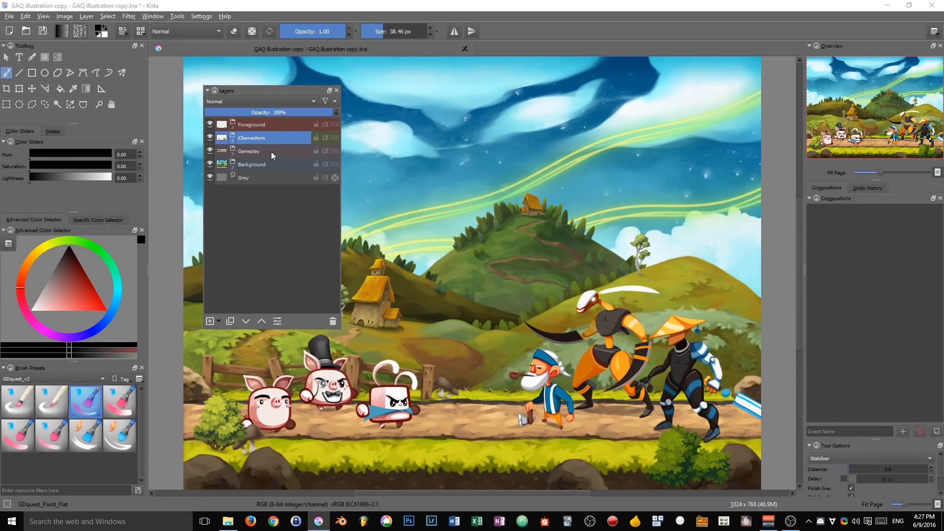
# Activate Foreground, Background and then Characters, and expand the Characters group.
pyautogui.click(251, 125)
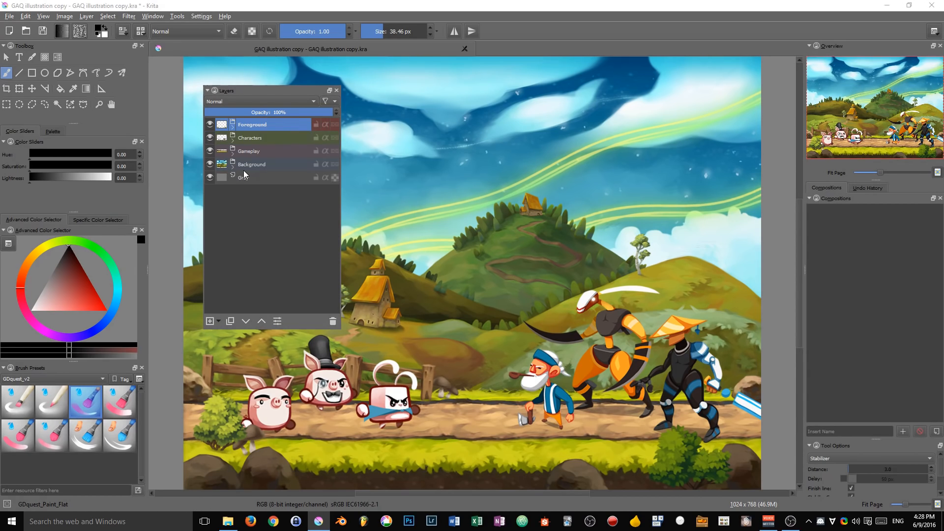
pyautogui.click(329, 100)
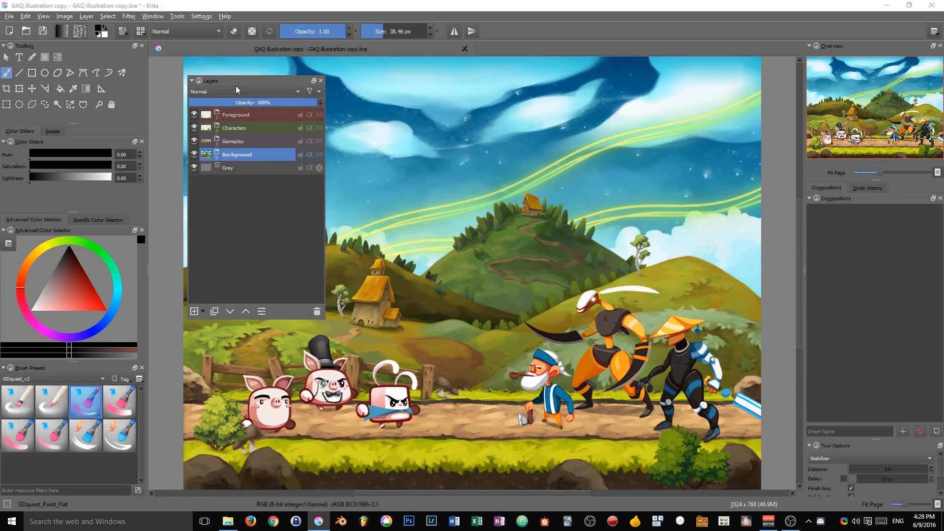
pyautogui.moveTo(264, 229)
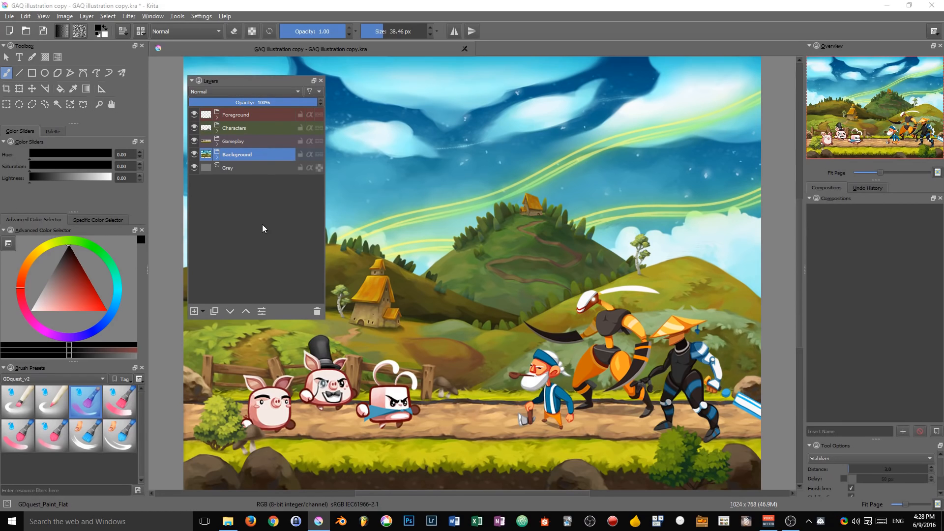
pyautogui.click(234, 127)
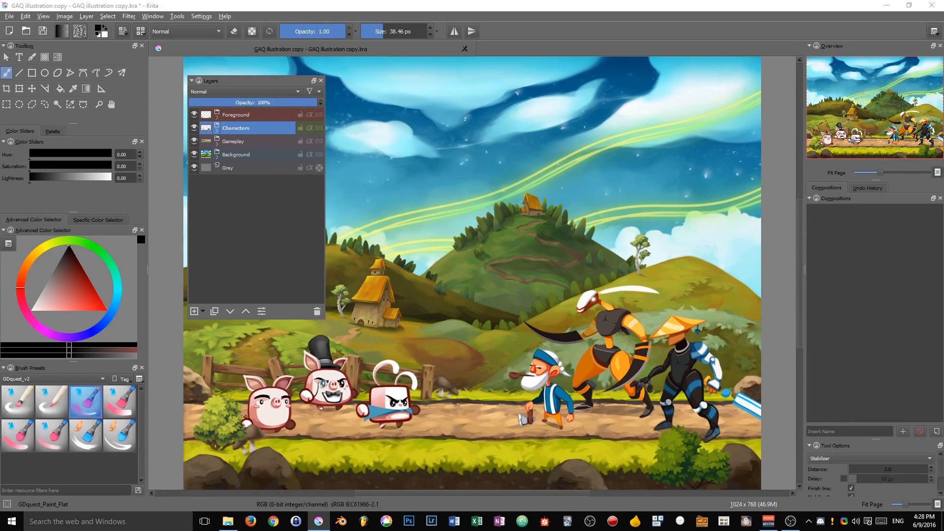
pyautogui.moveTo(293, 230)
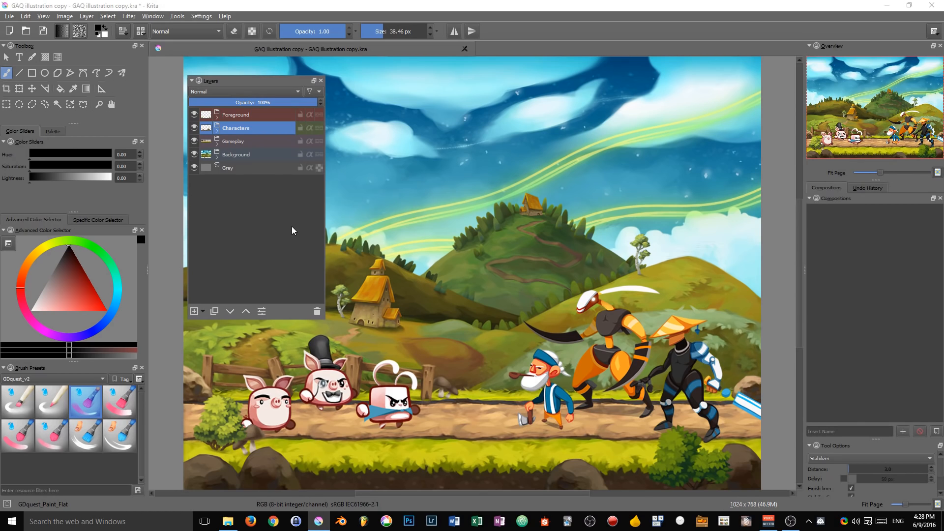
pyautogui.click(217, 128)
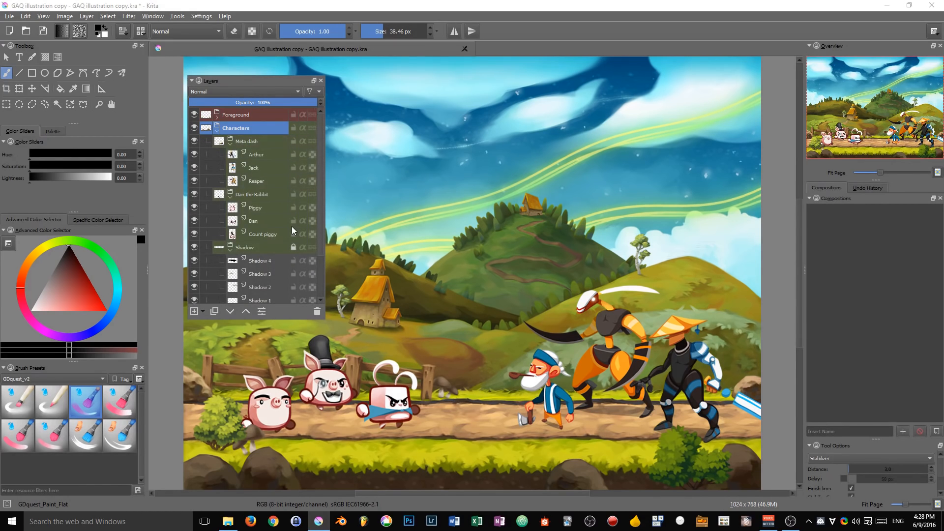
# Select Arthur through Reaper together and switch to the Move tool.
pyautogui.click(253, 167)
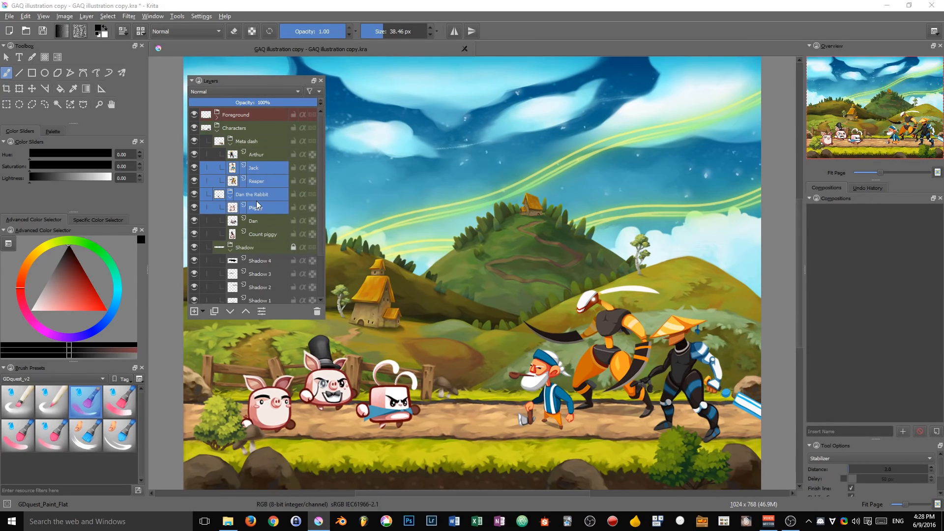
pyautogui.click(255, 153)
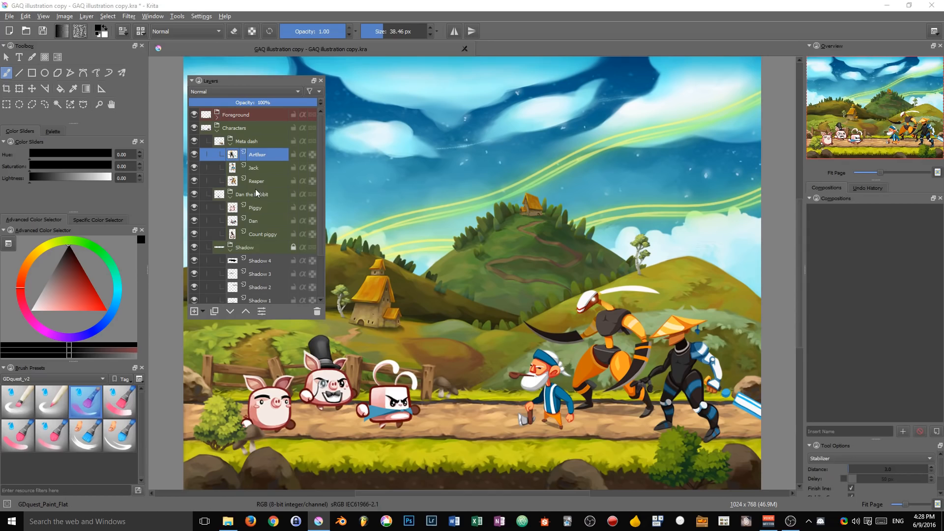
pyautogui.click(256, 181)
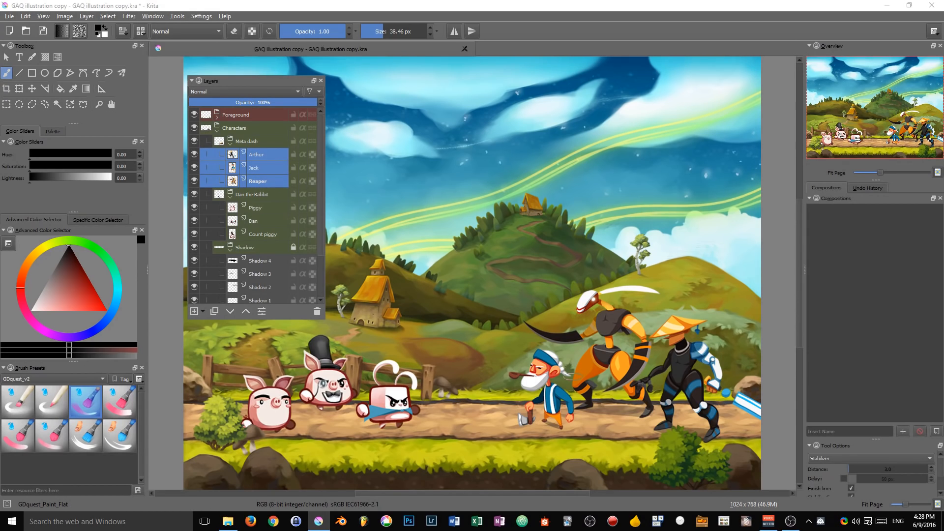
pyautogui.press('Ctrl+E')
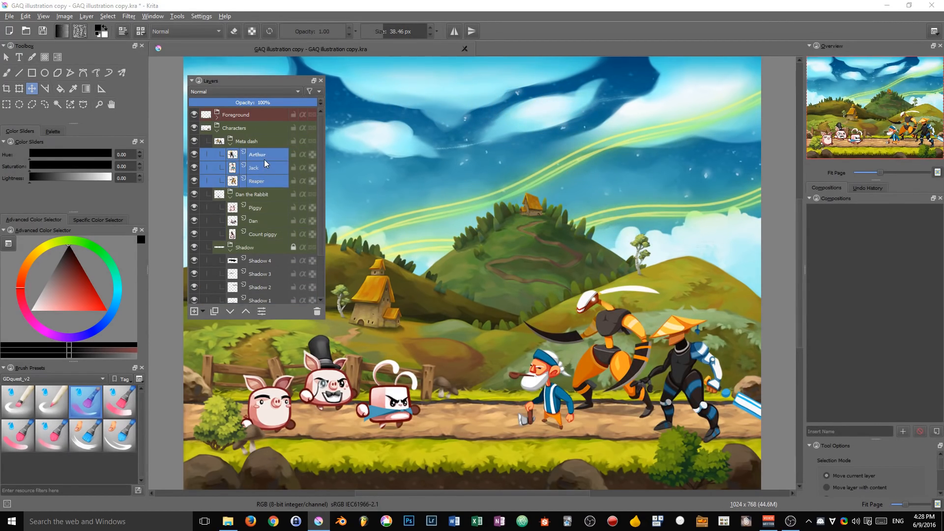
pyautogui.click(253, 167)
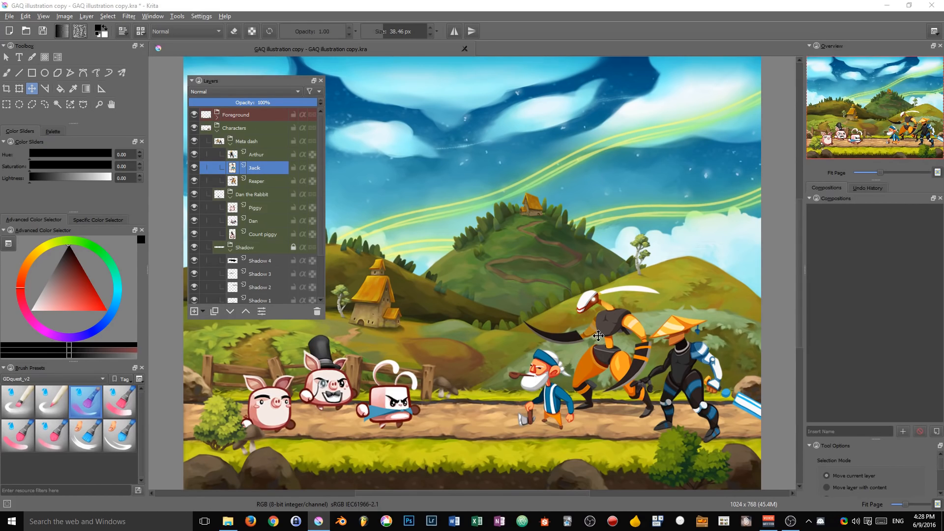
pyautogui.click(258, 181)
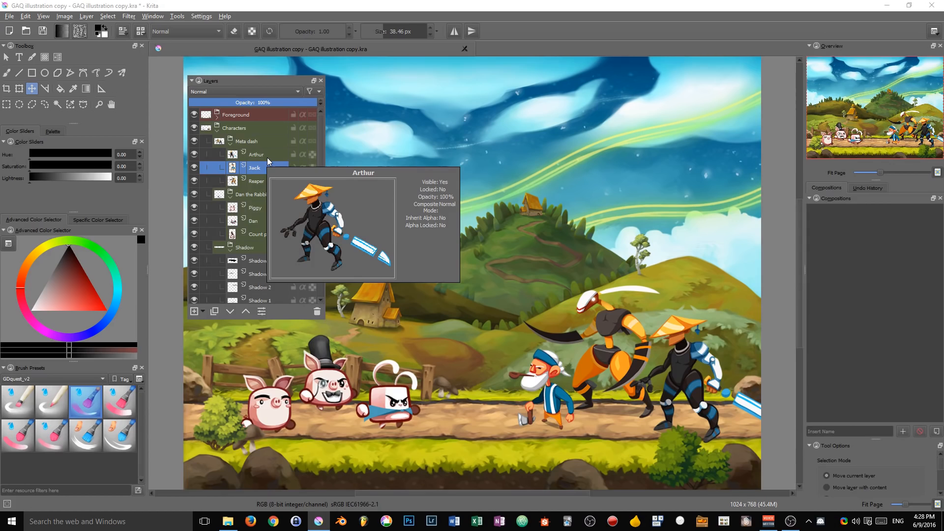
pyautogui.moveTo(268, 162)
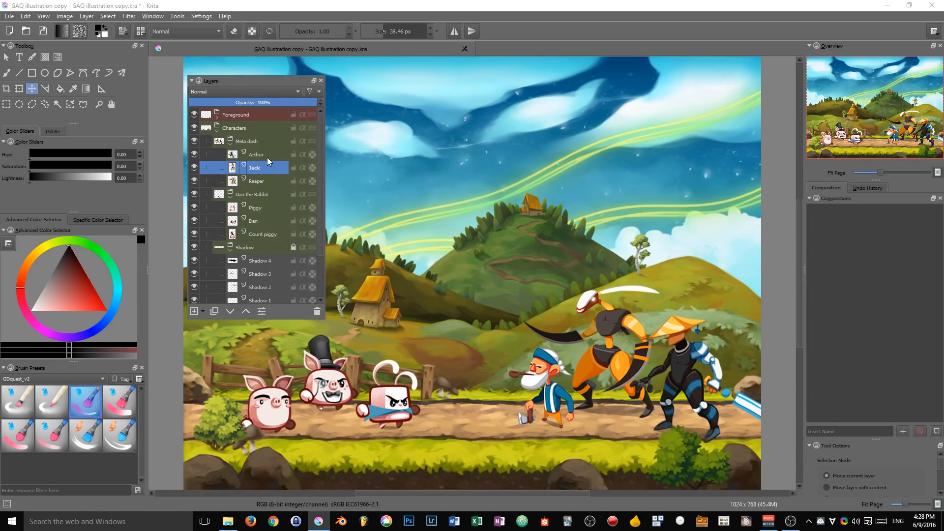
pyautogui.click(255, 154)
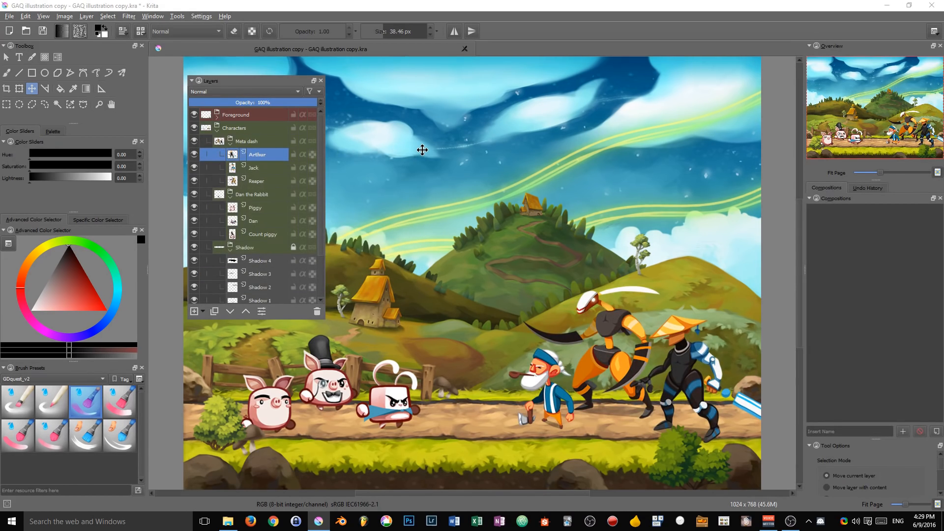
pyautogui.click(257, 181)
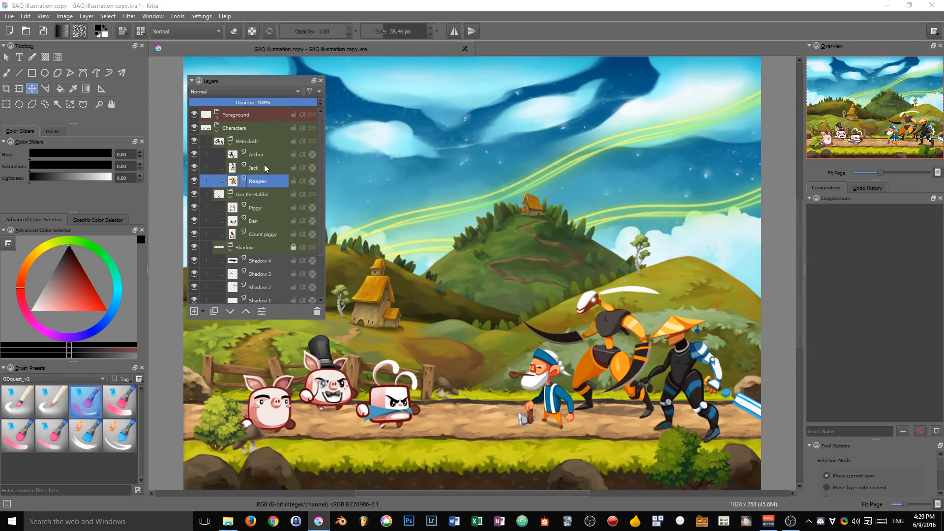
pyautogui.moveTo(291, 181)
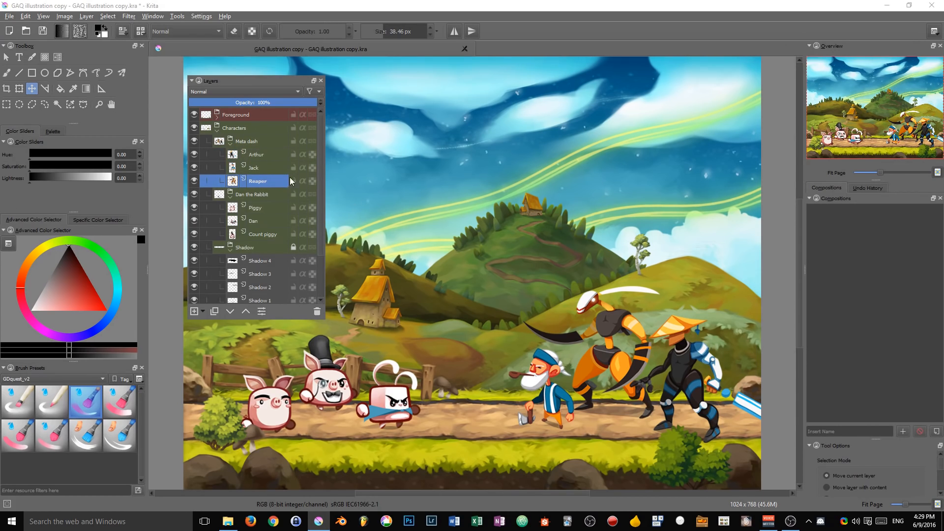
pyautogui.click(252, 168)
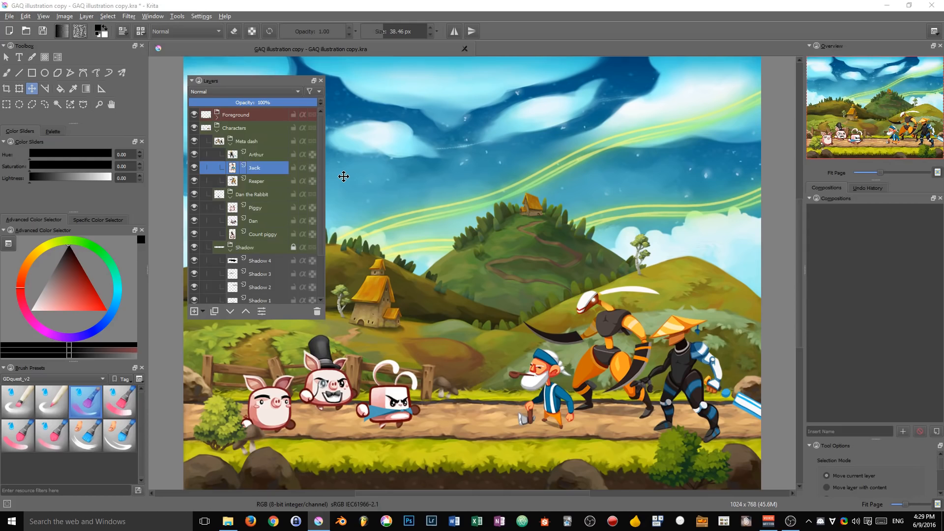
pyautogui.click(251, 141)
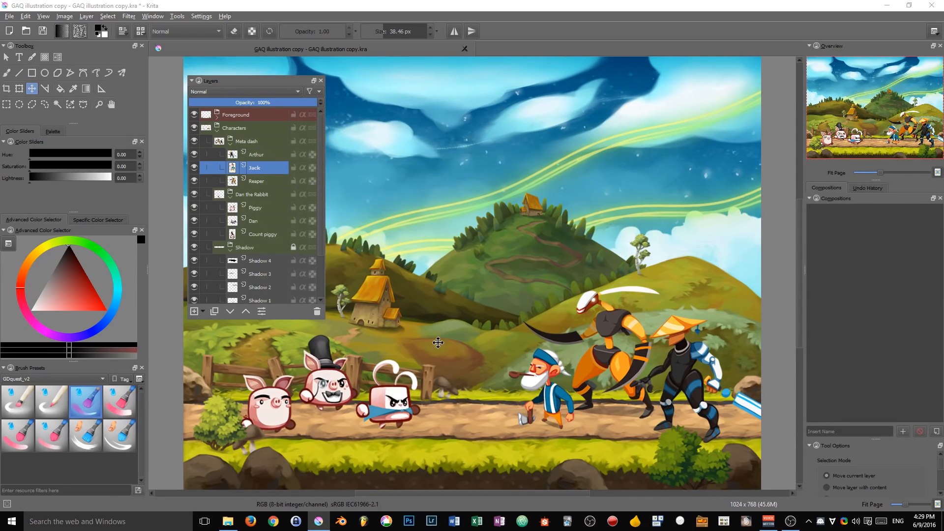
# Place Reaper above Jack in the stack, then make Arthur and Jack active again.
pyautogui.click(258, 153)
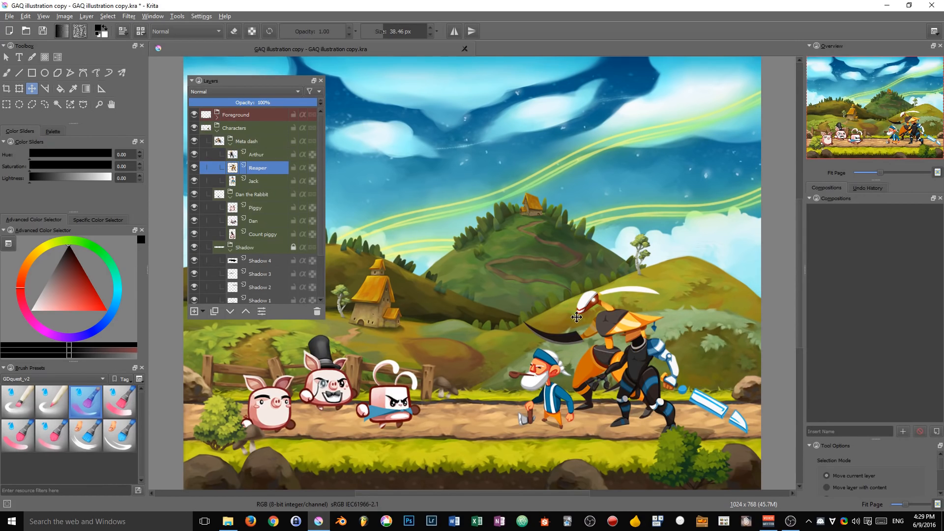
pyautogui.click(256, 153)
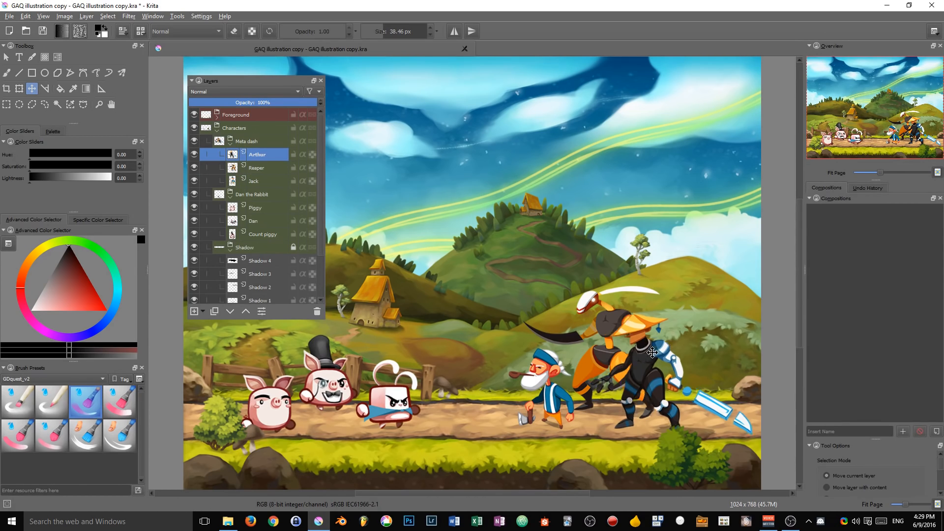
pyautogui.click(253, 181)
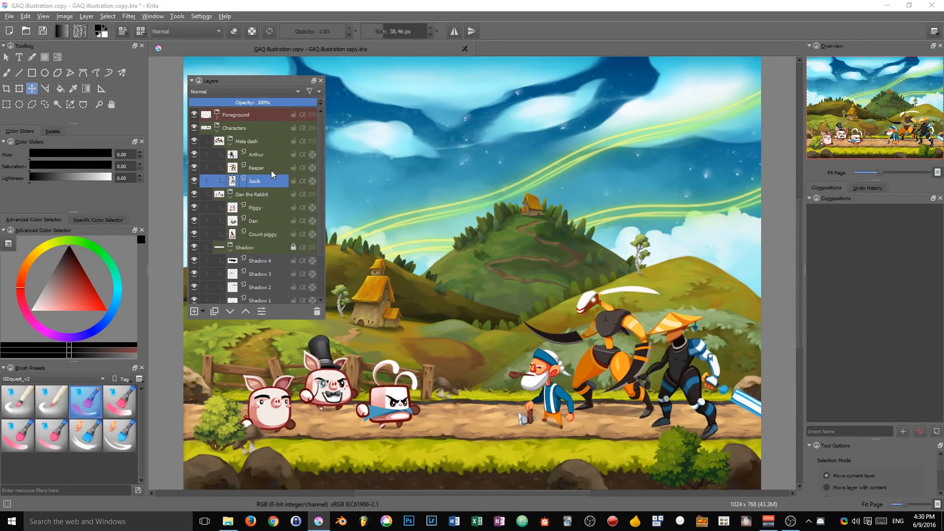
# Rename the new group to Meta dash and pick Count piggy.
pyautogui.press('F2')
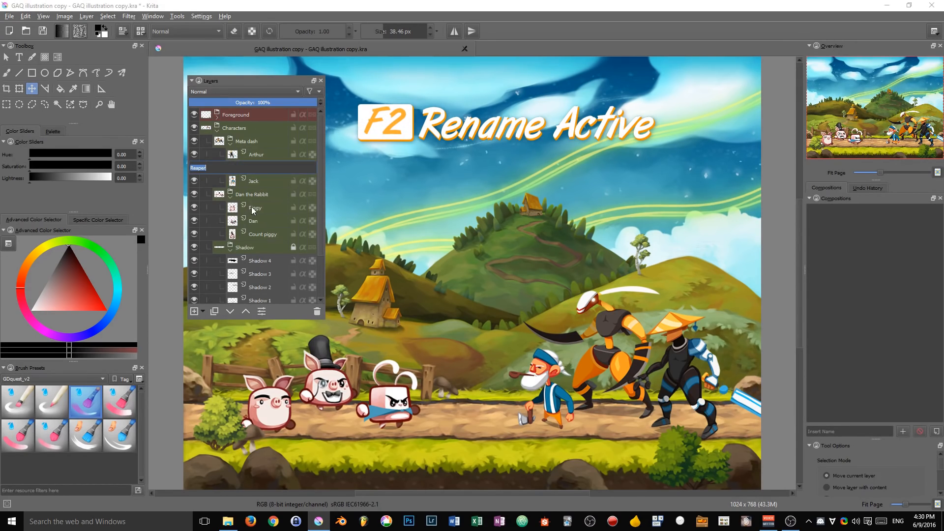
pyautogui.moveTo(232, 181)
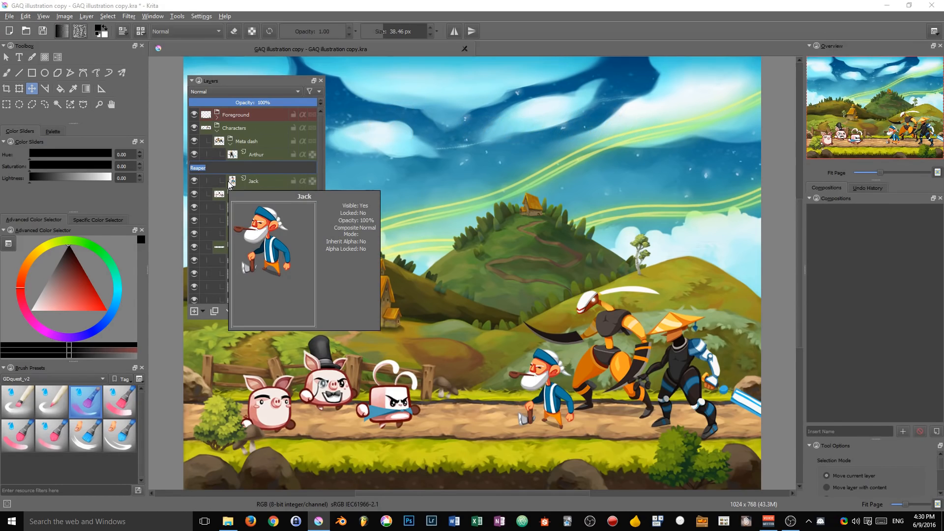
pyautogui.moveTo(240, 168)
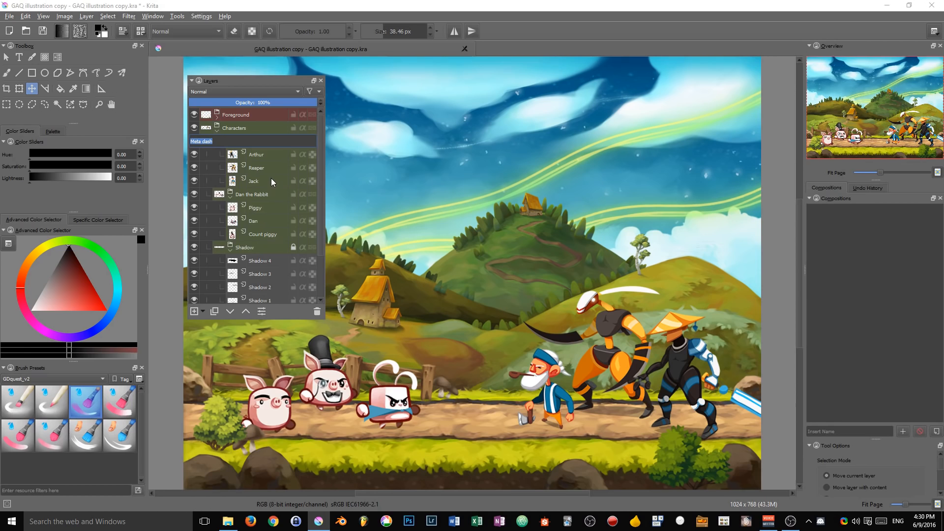
pyautogui.click(262, 234)
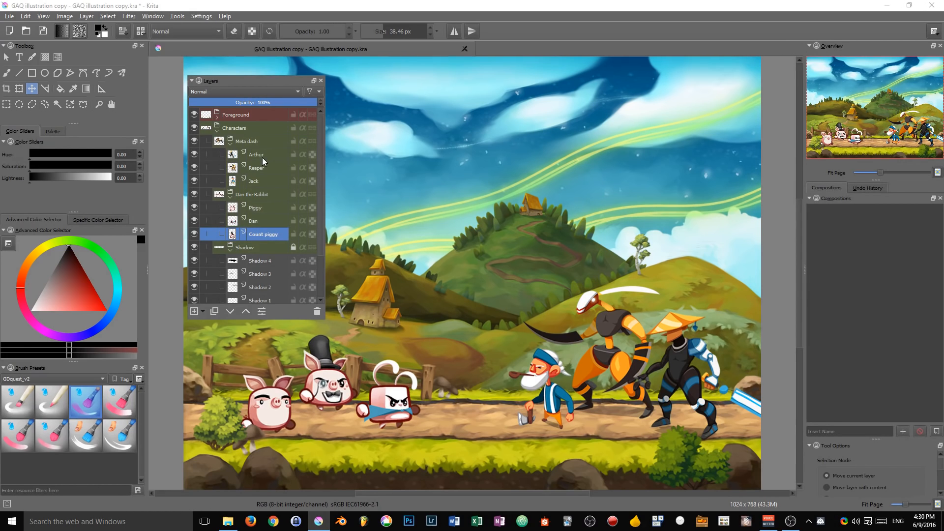
pyautogui.moveTo(253, 181)
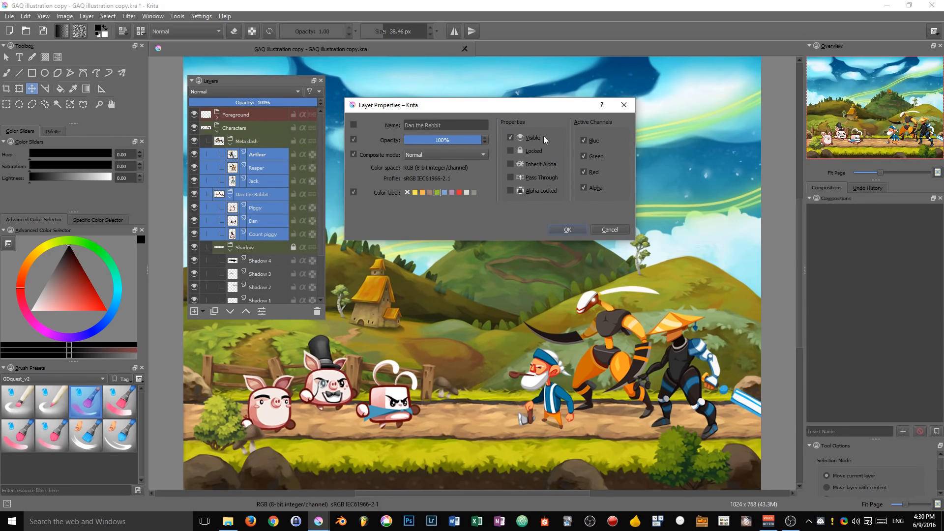
pyautogui.moveTo(544, 146)
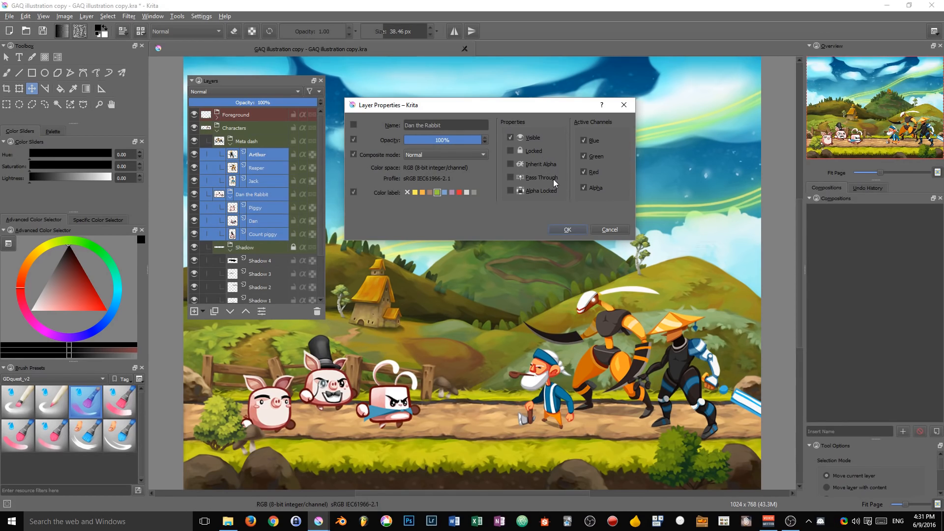
pyautogui.moveTo(533, 196)
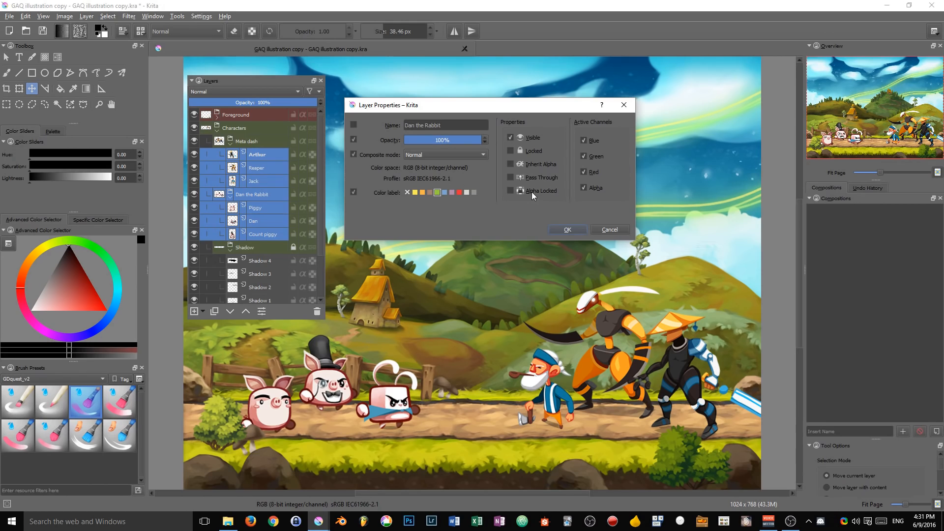
pyautogui.moveTo(407, 241)
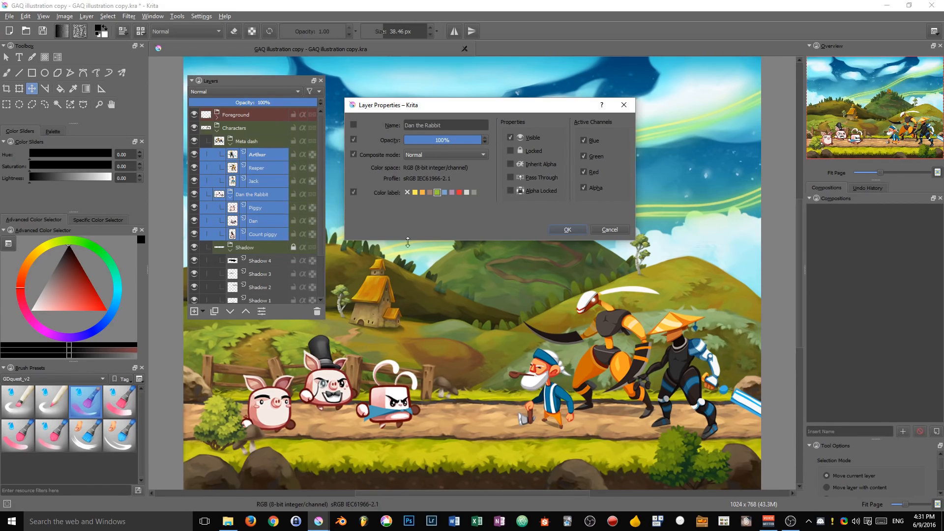
pyautogui.moveTo(316, 234)
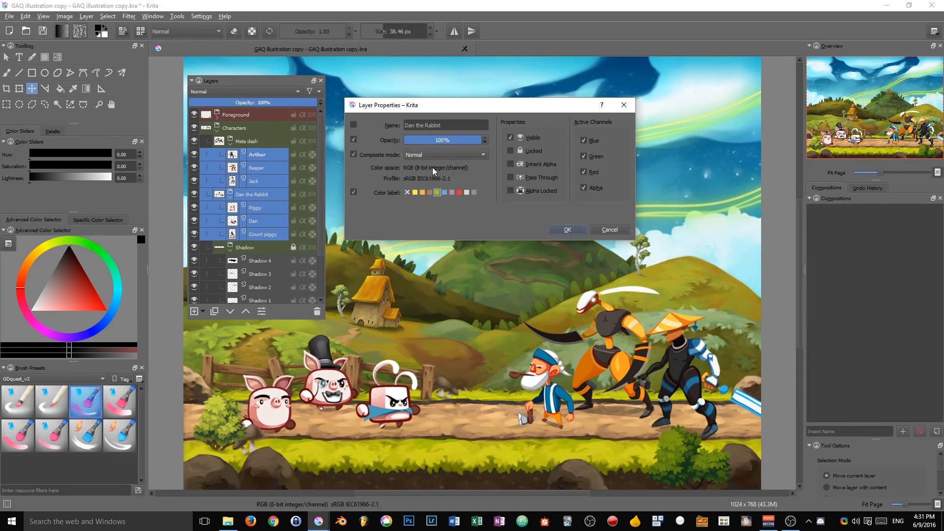
# Try a blending mode, shared opacity and the name 'a name' in Layer Properties without keeping them.
pyautogui.click(446, 154)
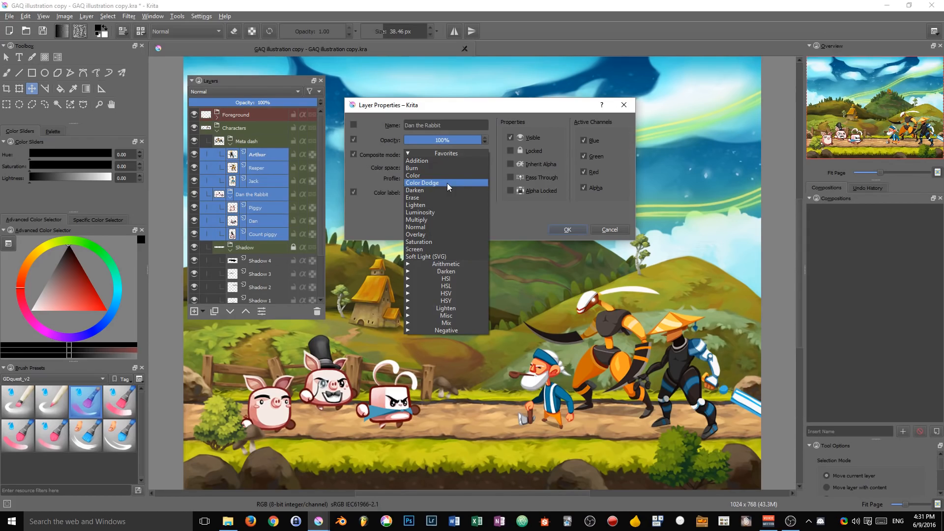
pyautogui.moveTo(415, 189)
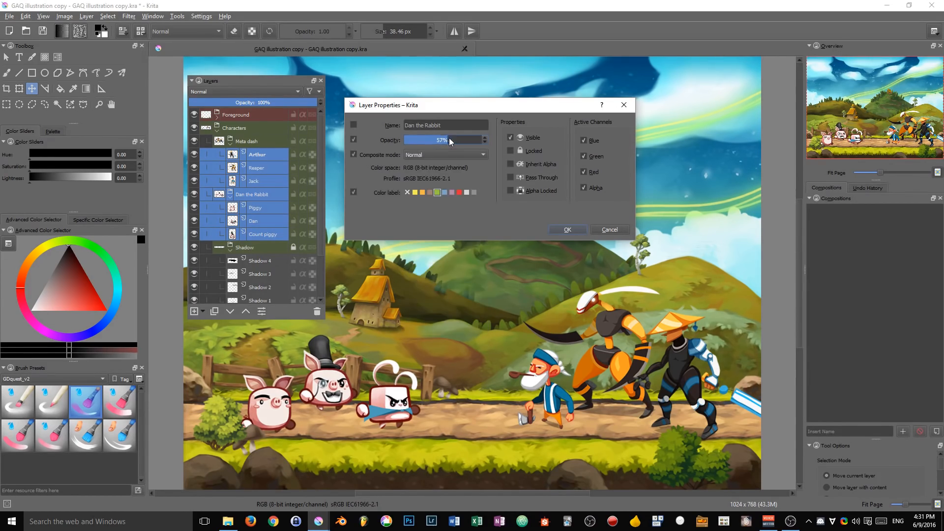
pyautogui.moveTo(428, 139); pyautogui.dragTo(485, 140)
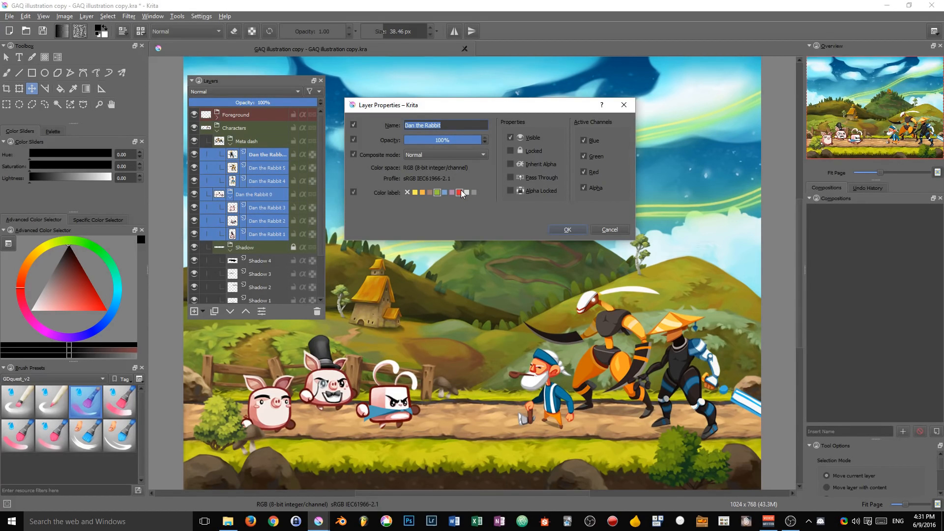
pyautogui.write('a')
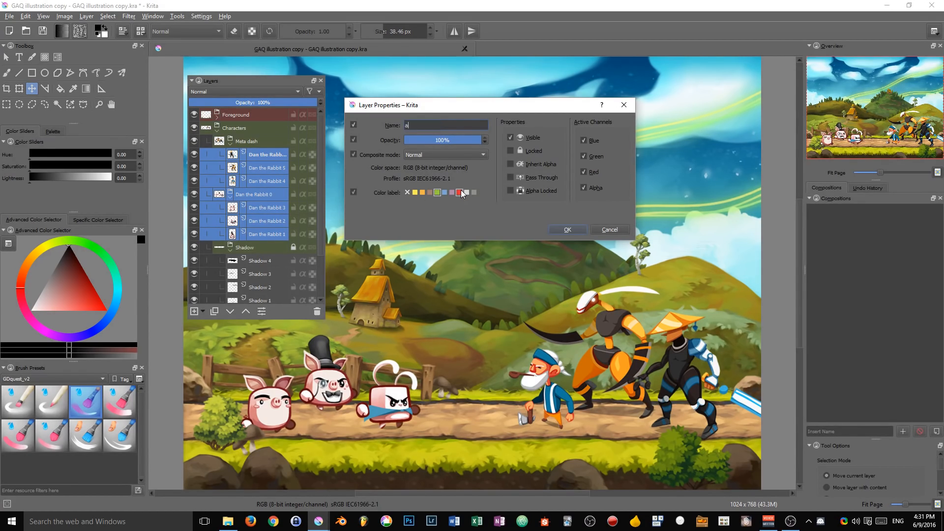
pyautogui.write('name')
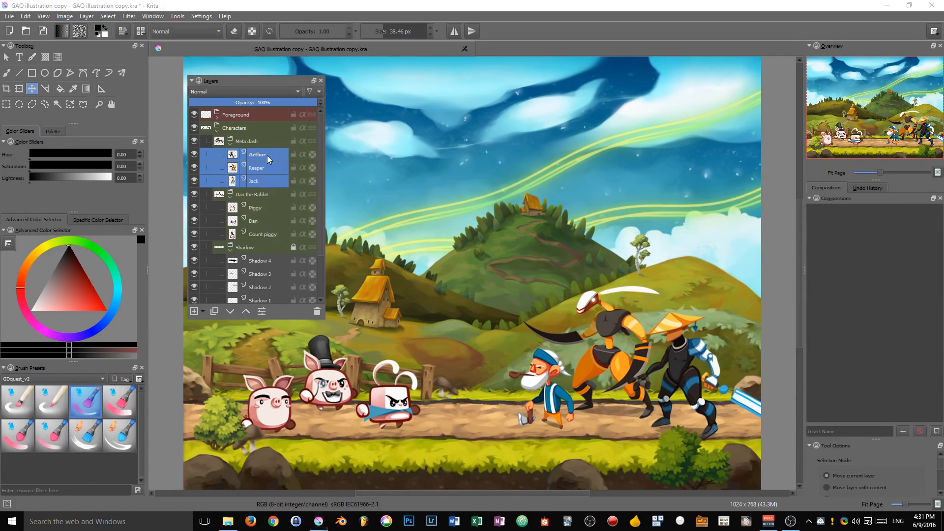
pyautogui.doubleClick(252, 181)
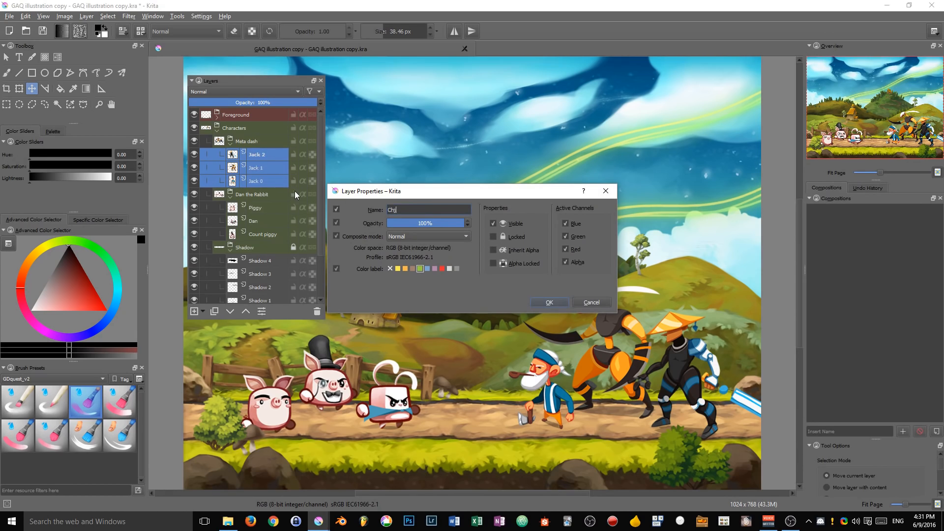
pyautogui.write('Character')
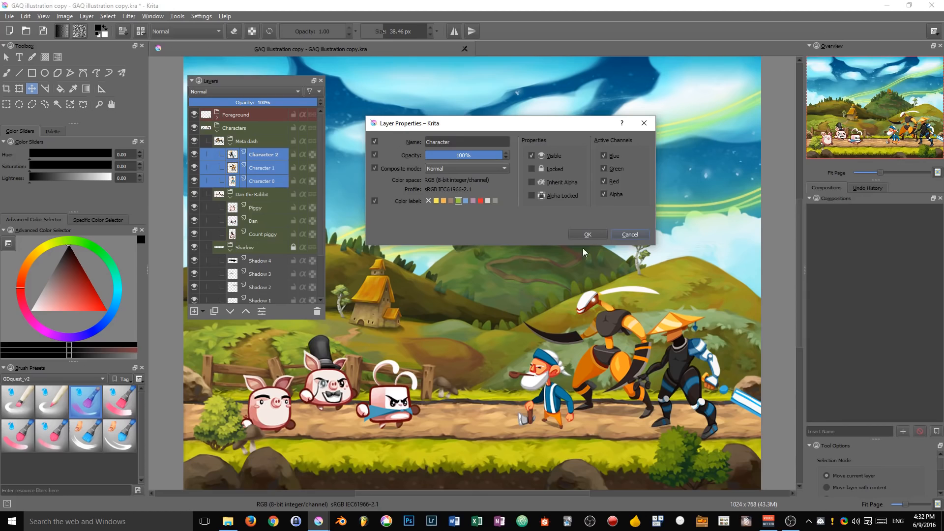
pyautogui.click(466, 142)
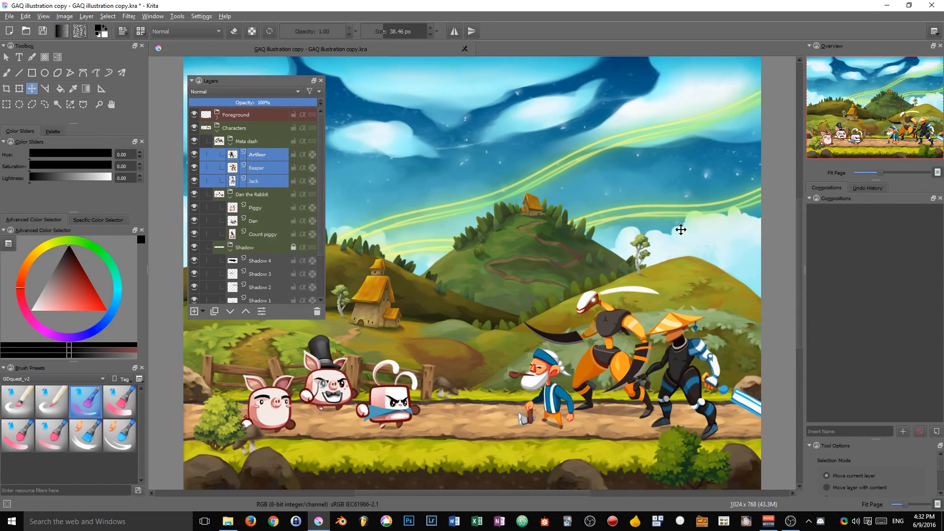
pyautogui.moveTo(420, 262)
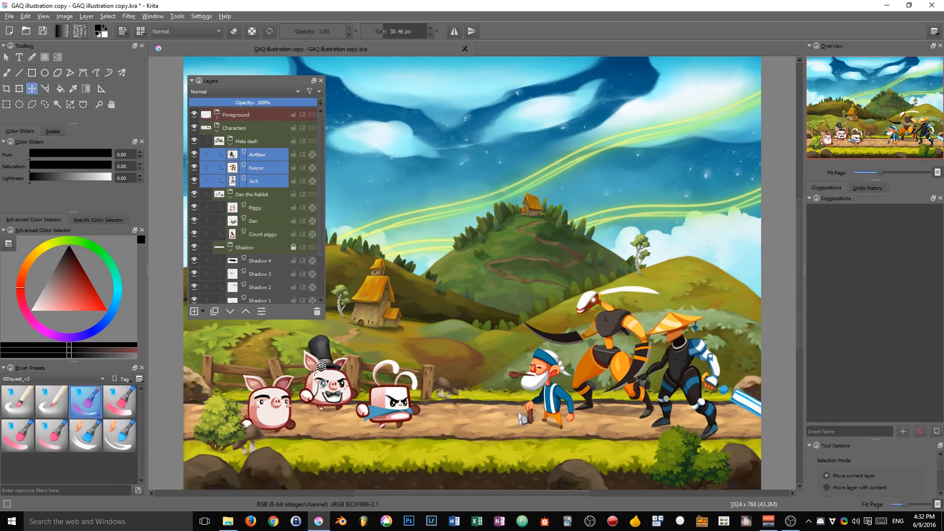
pyautogui.moveTo(397, 402)
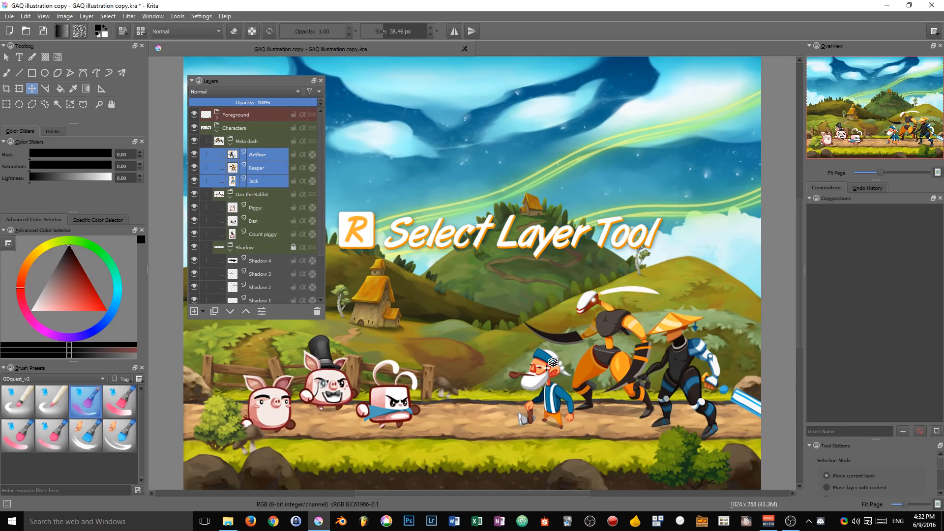
# Pick Reaper, Arthur and Jack from their characters, then extend the selection with Piggy and more.
pyautogui.click(255, 167)
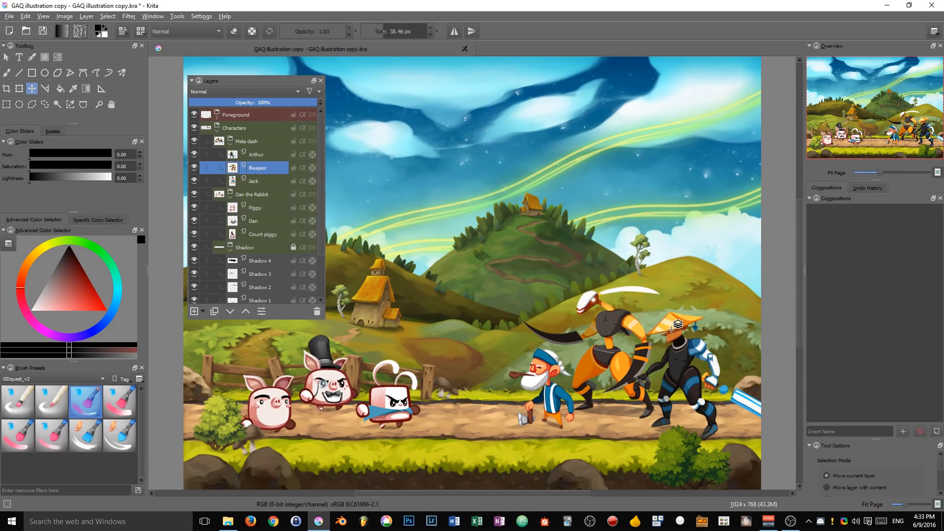
pyautogui.click(256, 154)
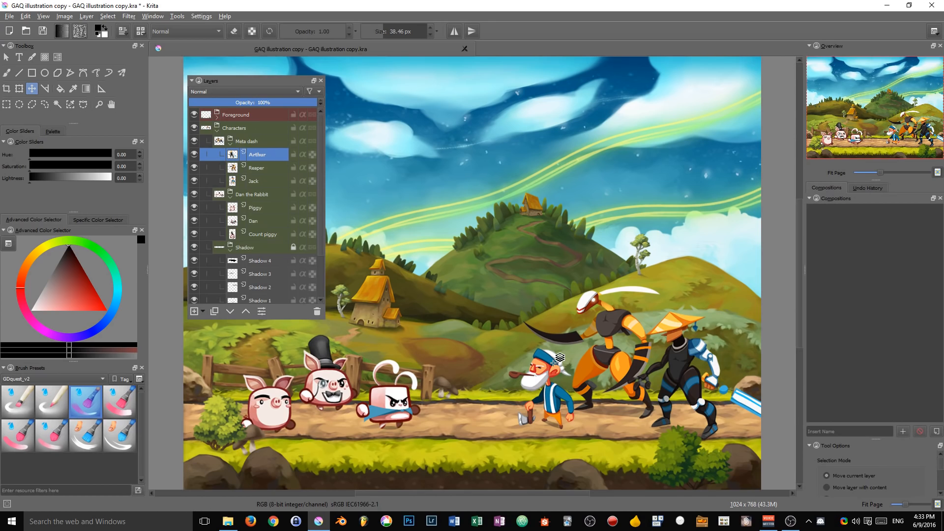
pyautogui.click(253, 181)
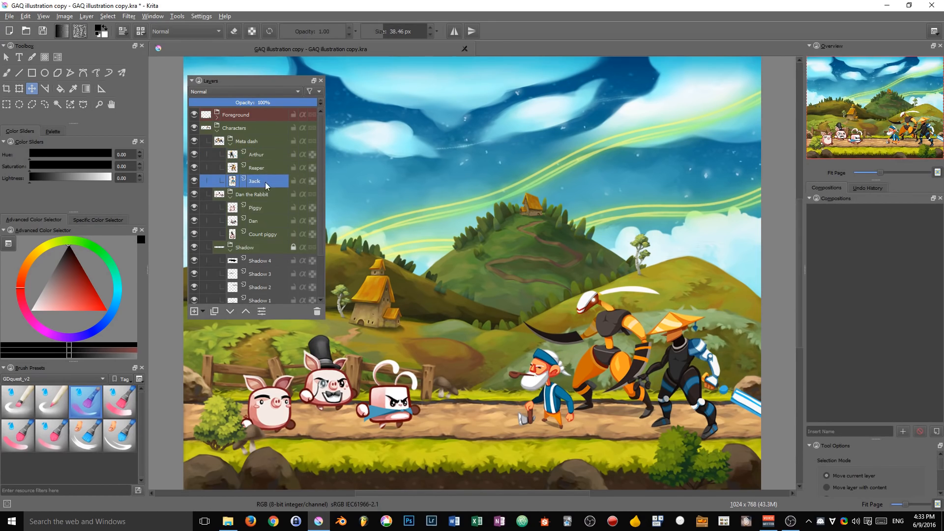
pyautogui.moveTo(521, 352)
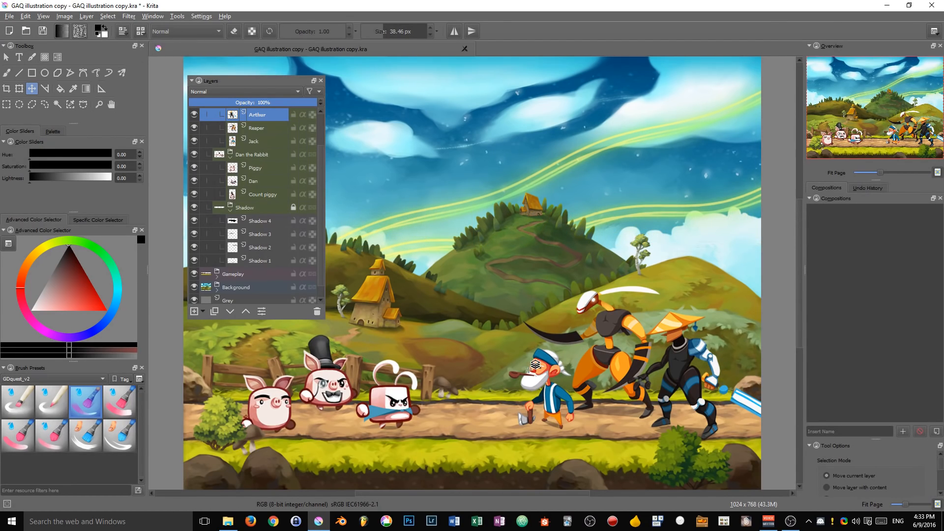
pyautogui.click(255, 141)
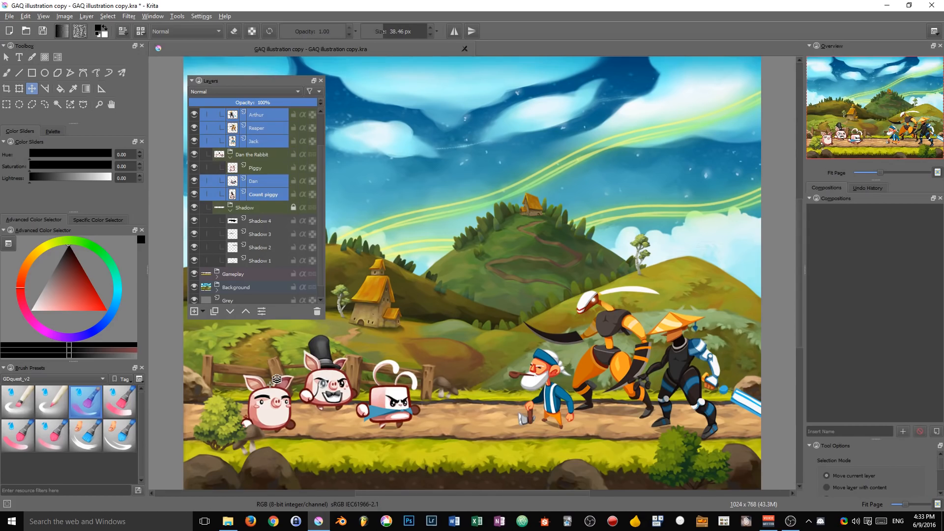
pyautogui.click(253, 167)
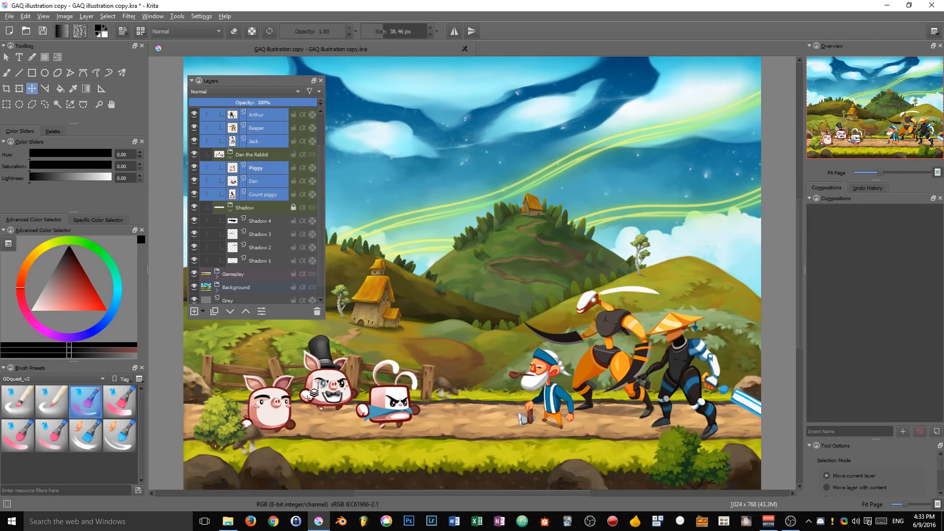
pyautogui.moveTo(311, 321)
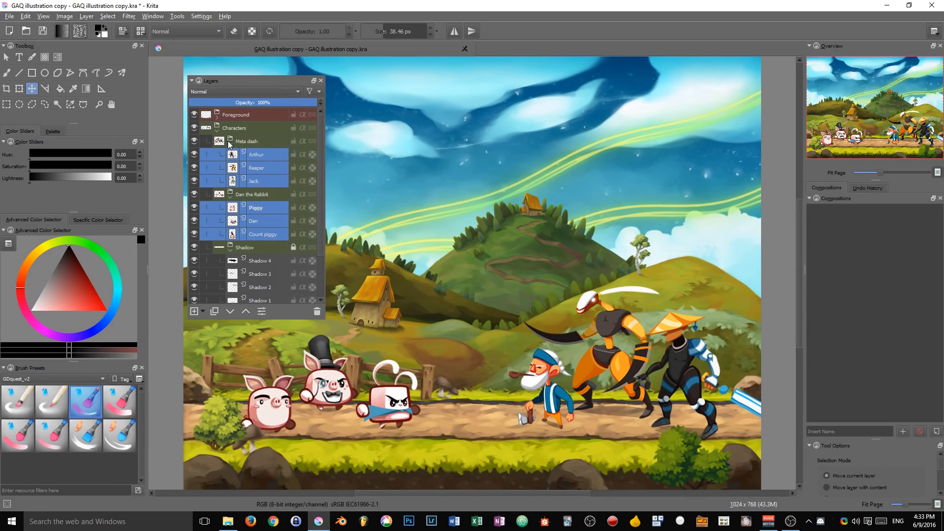
pyautogui.moveTo(236, 114)
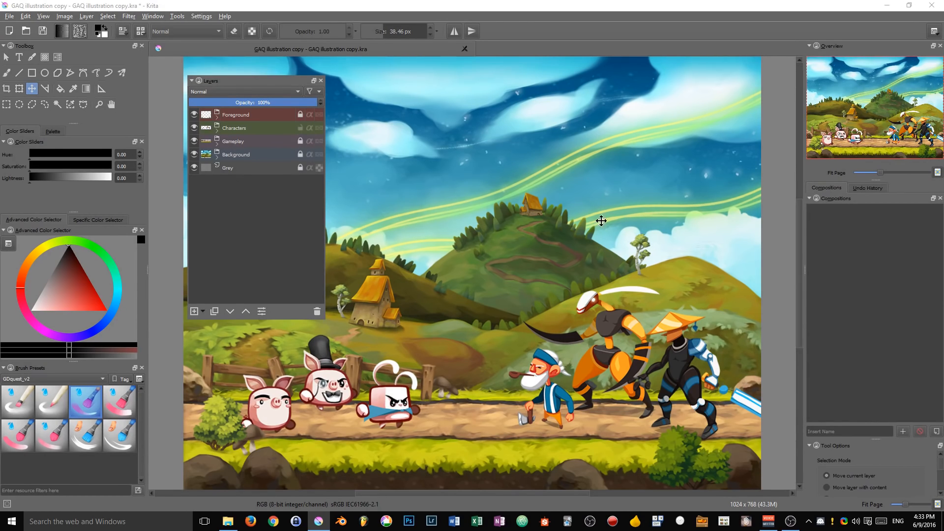
pyautogui.moveTo(547, 429)
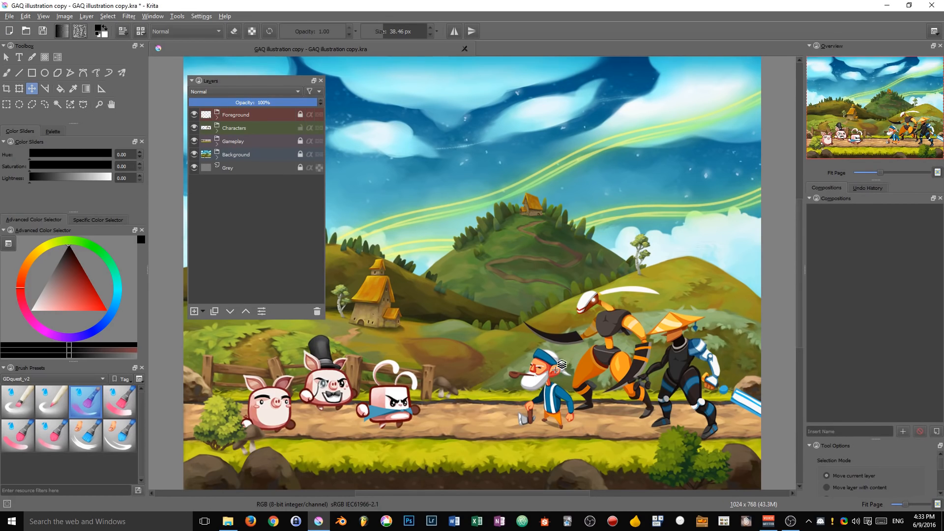
# Pick Jack, Reaper and Arthur from the canvas, then pick only Dan's layer.
pyautogui.click(214, 128)
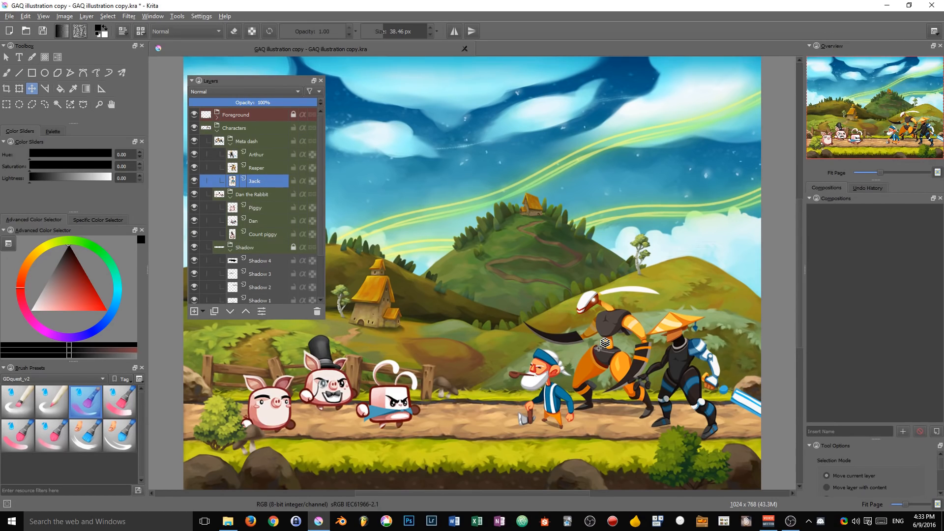
pyautogui.click(258, 167)
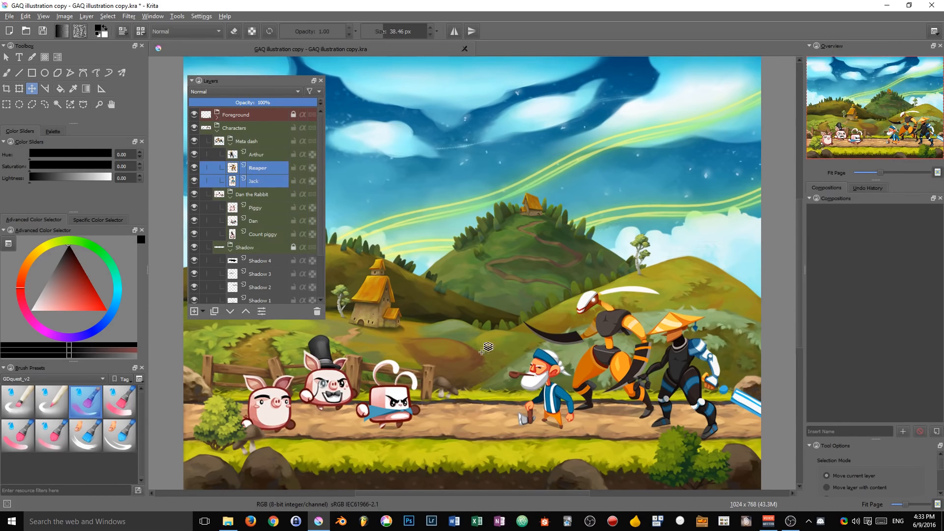
pyautogui.click(256, 153)
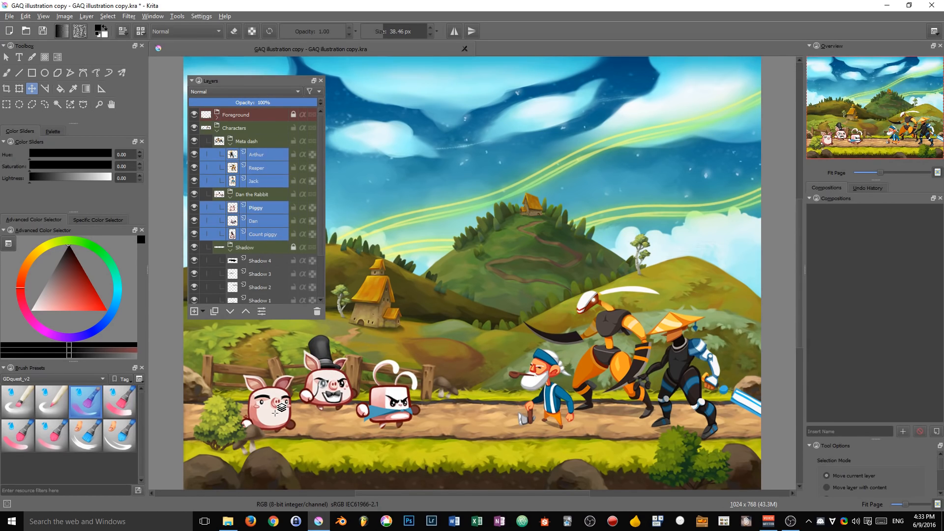
pyautogui.moveTo(458, 334)
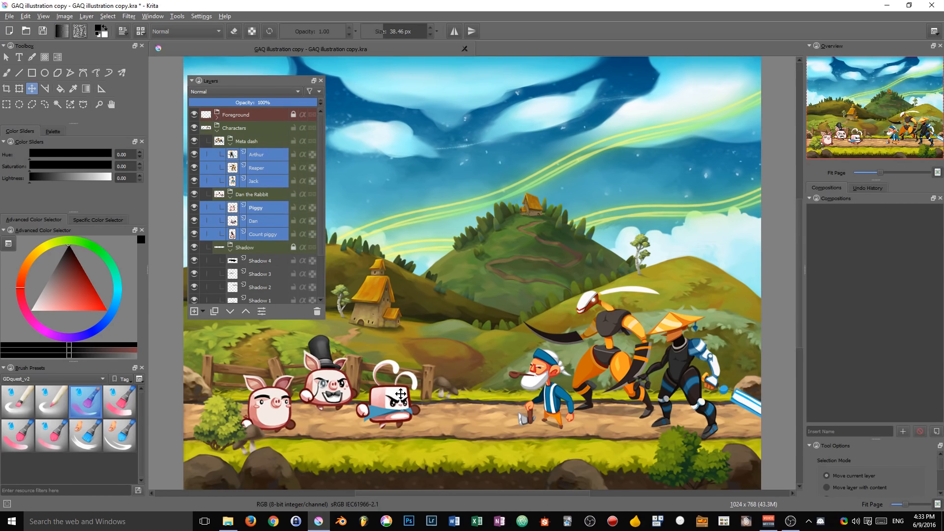
pyautogui.click(253, 220)
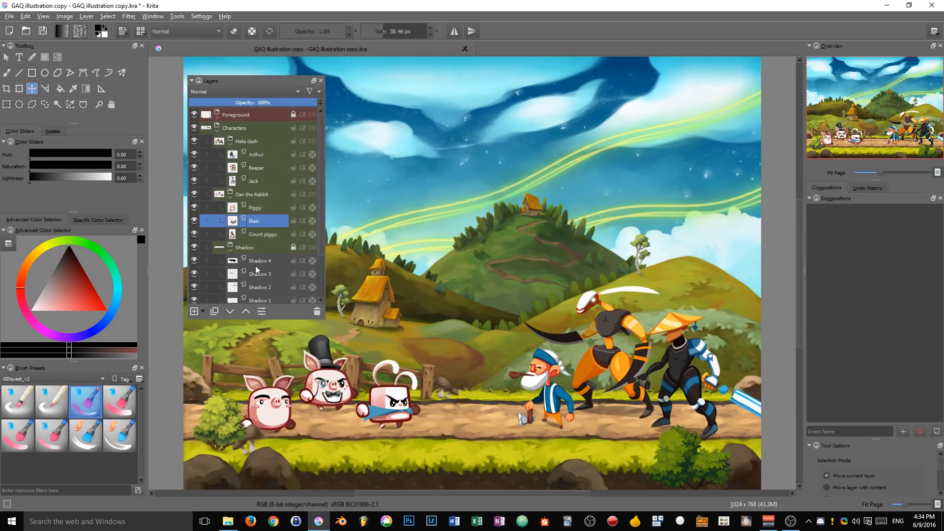
pyautogui.moveTo(255, 208)
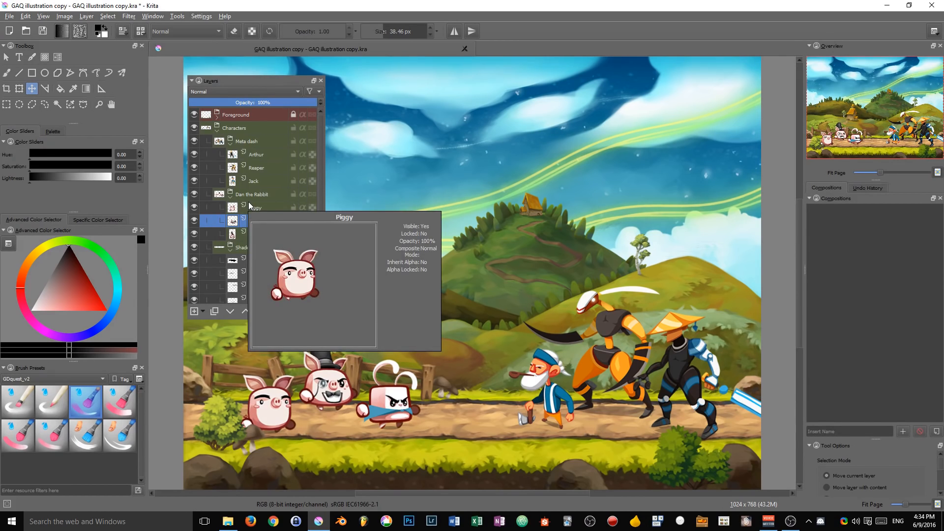
# Group Arthur and Reaper with Ctrl+G, then ungroup them back into Meta dash.
pyautogui.click(255, 153)
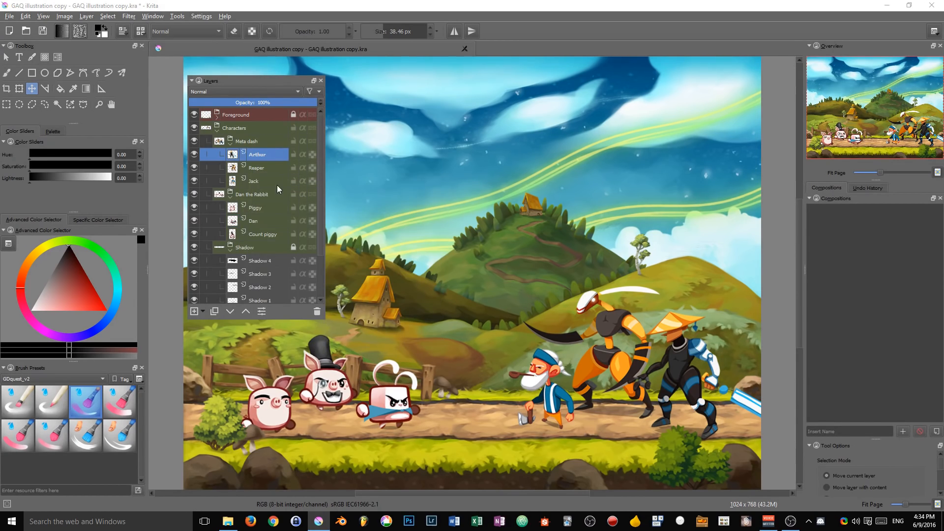
pyautogui.click(246, 142)
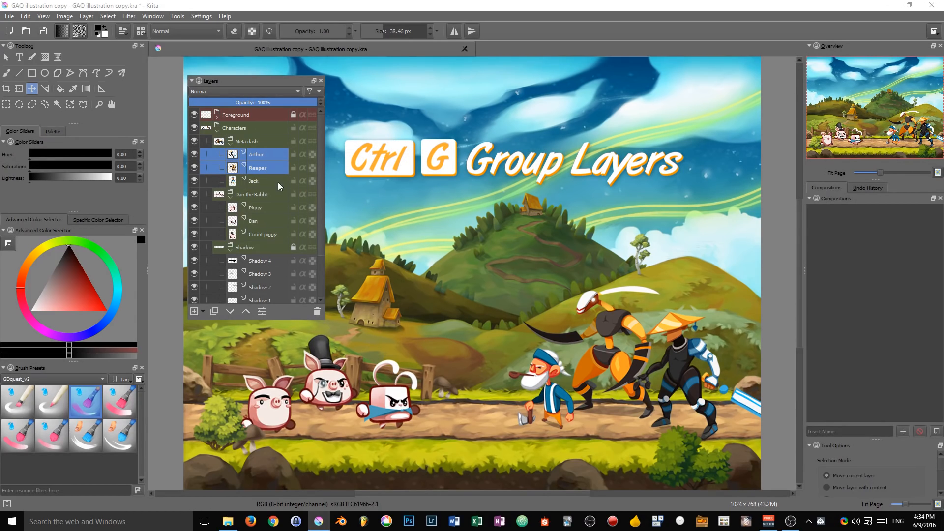
pyautogui.press('ctrl+g')
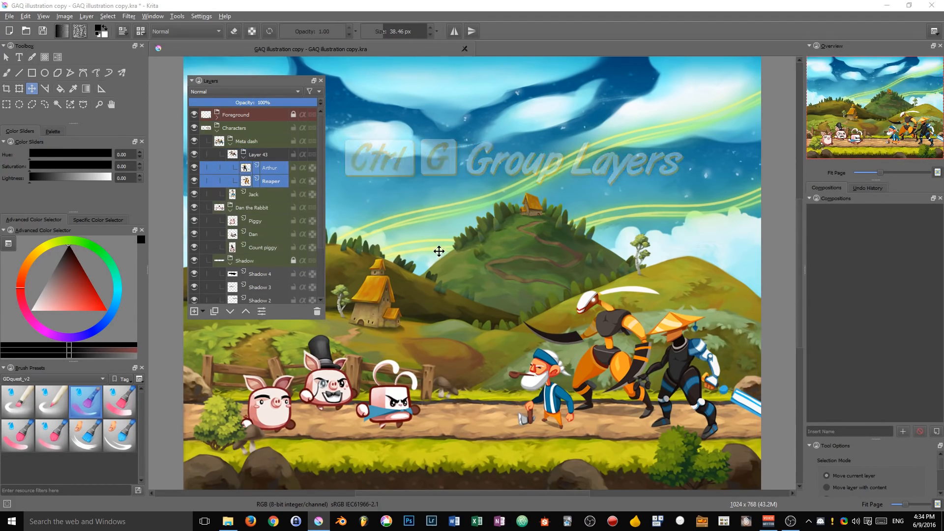
pyautogui.click(265, 155)
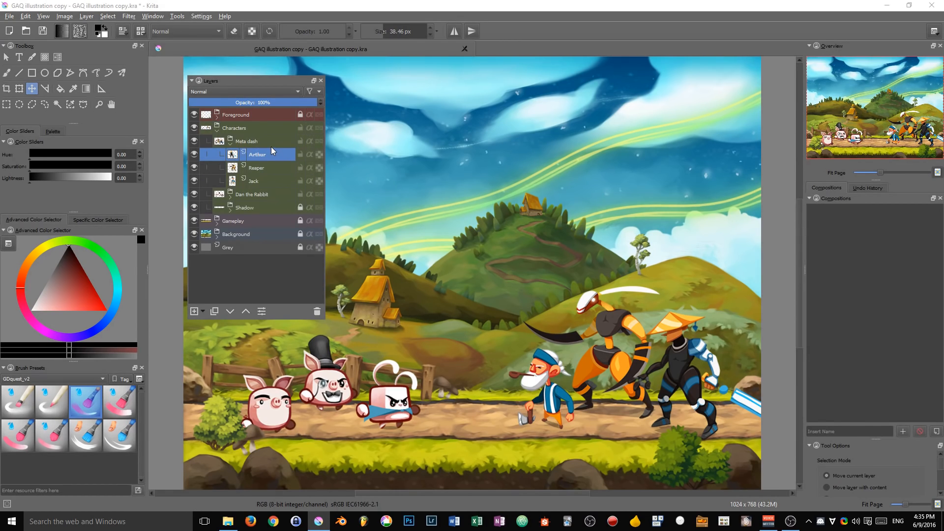
# Add the Reaper layer to the selection for the clipping group.
pyautogui.click(248, 141)
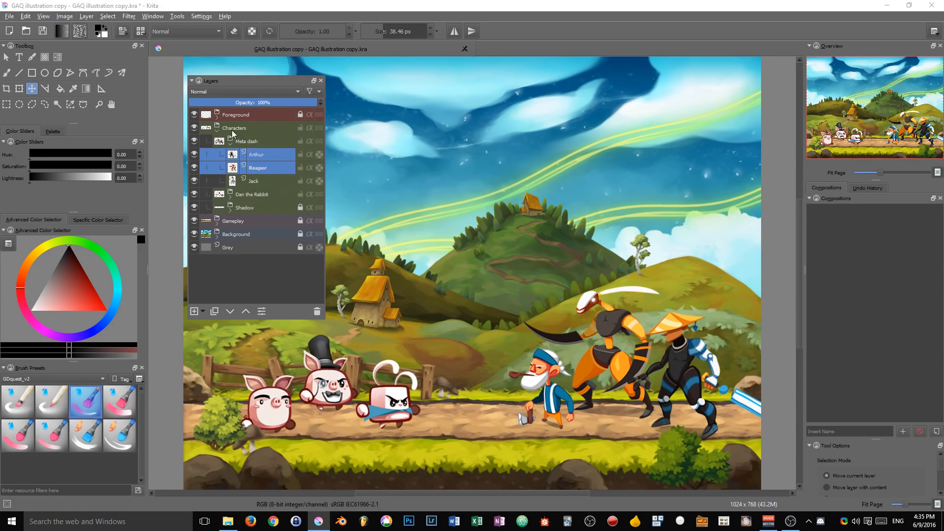
pyautogui.moveTo(414, 142)
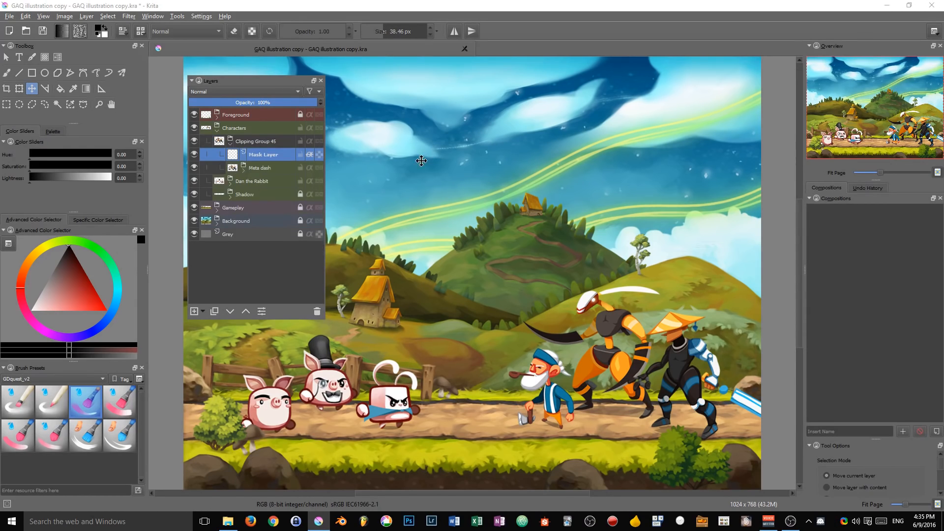
# Take the brush, hide the mask, create the Quick Clipping Group and select it.
pyautogui.click(7, 72)
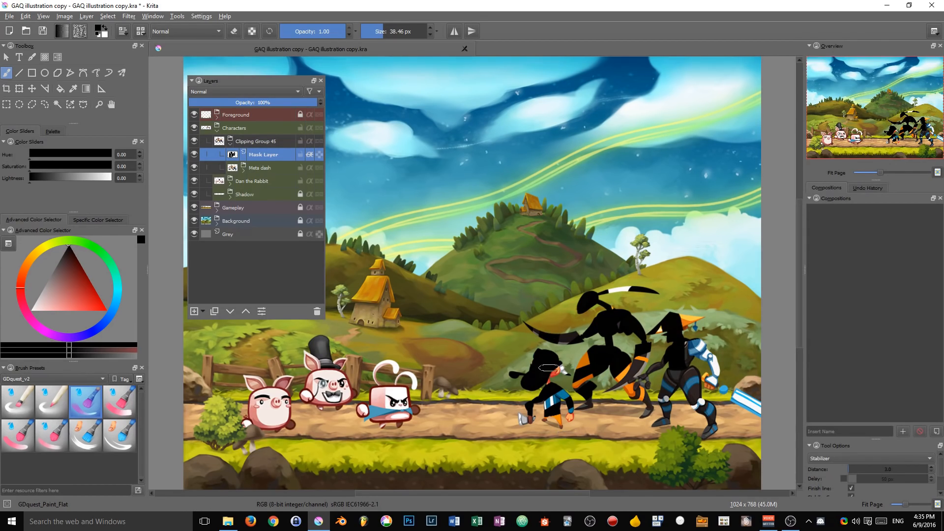
pyautogui.click(194, 155)
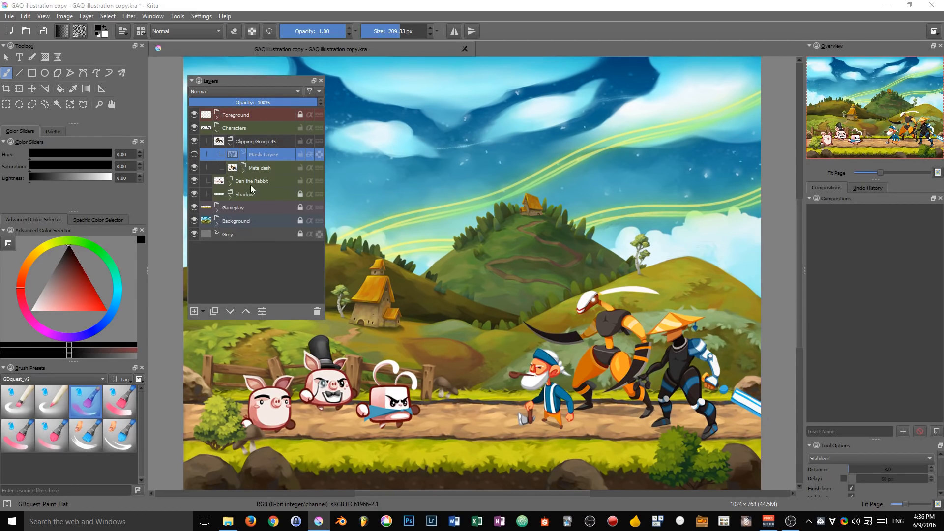
pyautogui.press('ctrl+shift+g')
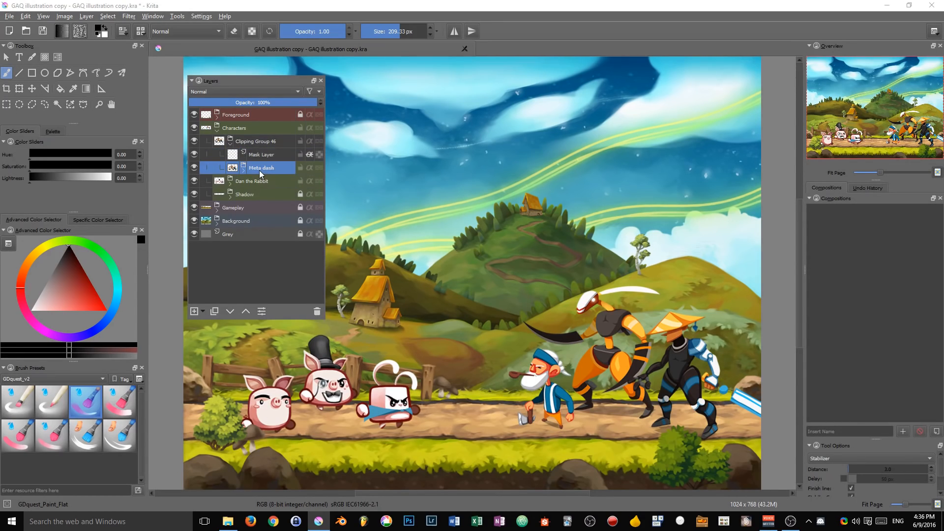
pyautogui.click(255, 141)
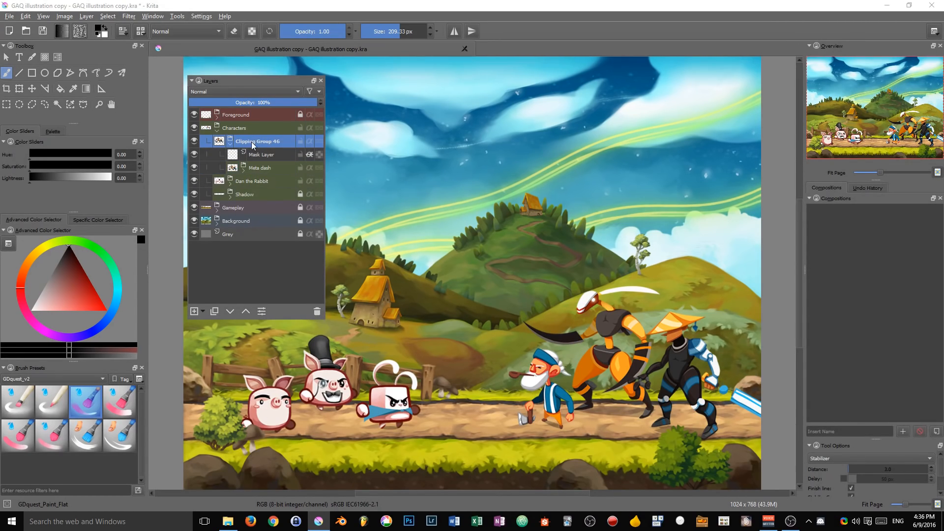
# Target the mask layer above Meta dash and paint black over the warriors.
pyautogui.click(259, 167)
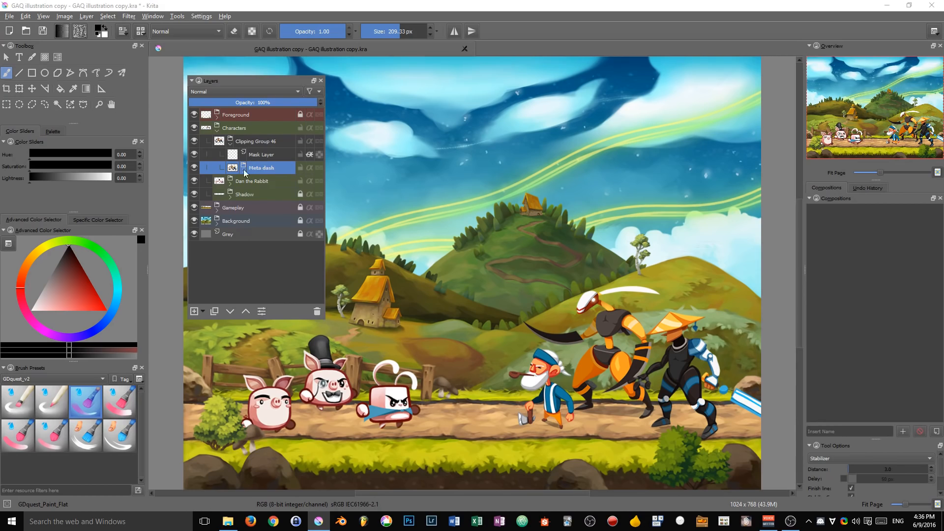
pyautogui.click(263, 153)
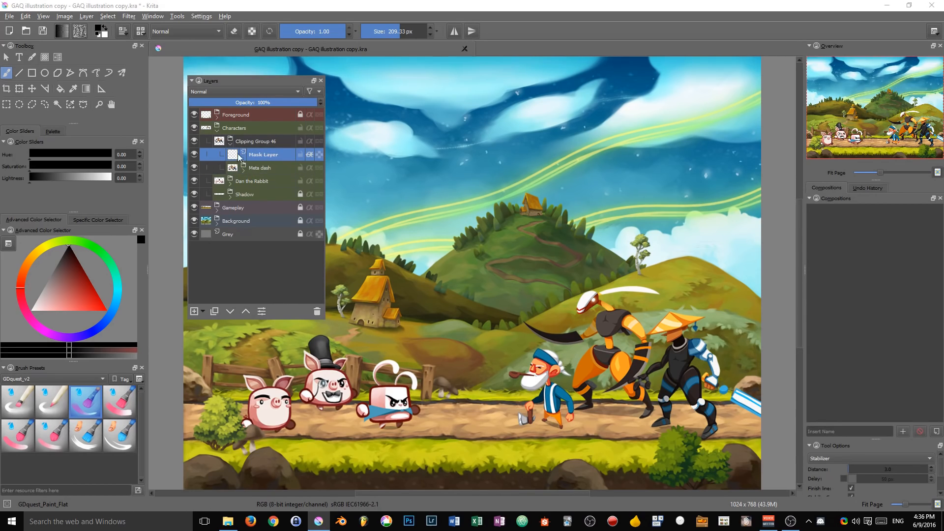
pyautogui.moveTo(313, 157)
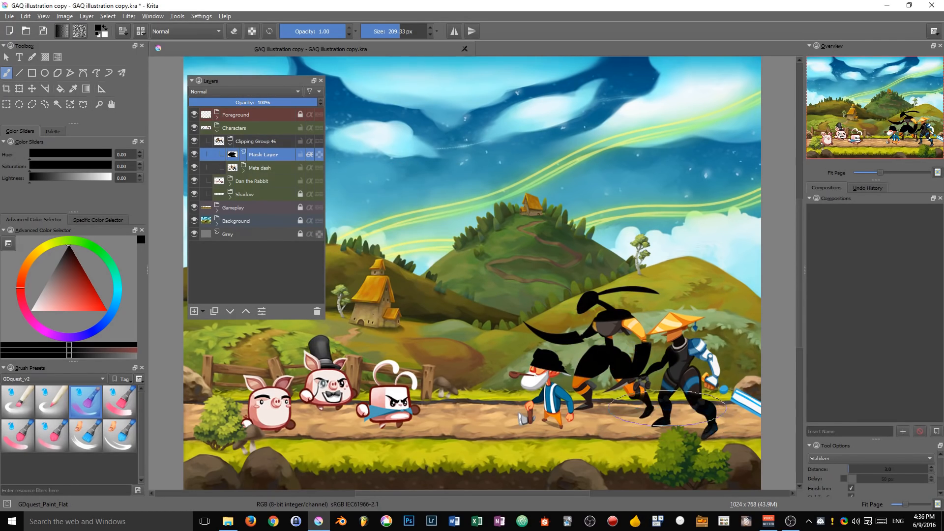
pyautogui.click(259, 167)
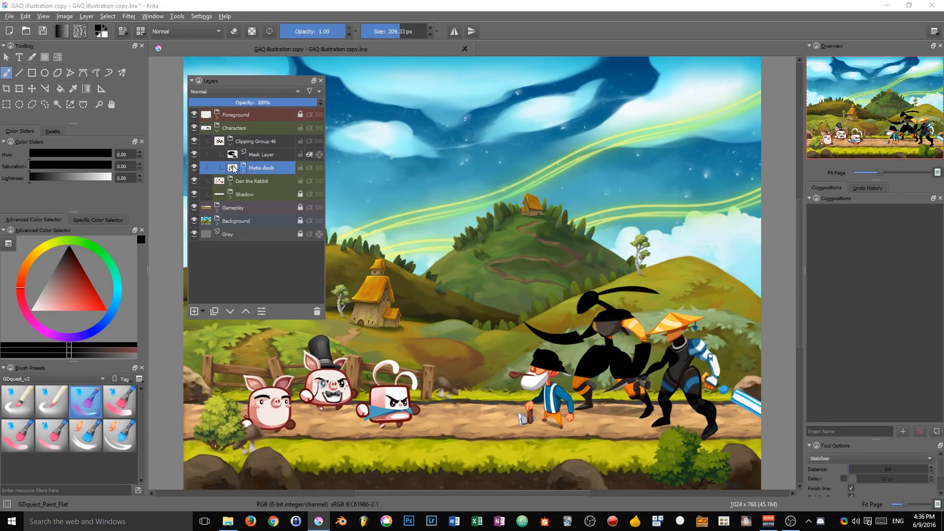
pyautogui.click(260, 154)
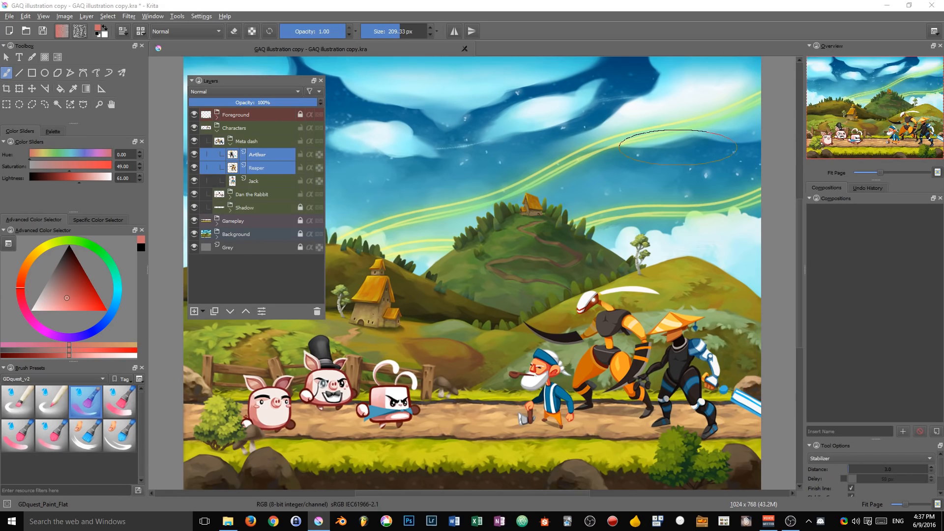
# Switch to the Rectangular Selection tool after removing the clipping group.
pyautogui.press('Ctrl+J')
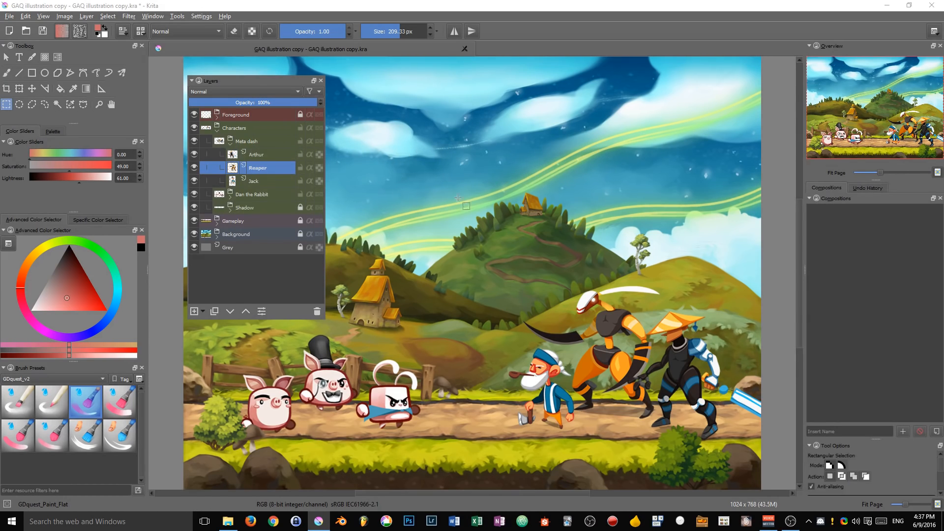
# Select a rectangle around the central hill and copy it to a new pasted layer, then toggle its visibility.
pyautogui.moveTo(455, 198); pyautogui.dragTo(689, 355)
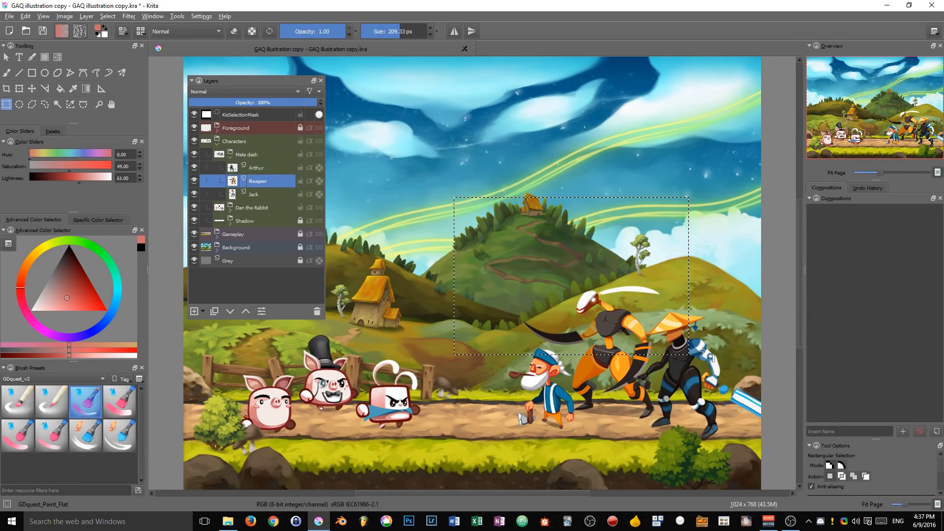
pyautogui.moveTo(555, 287)
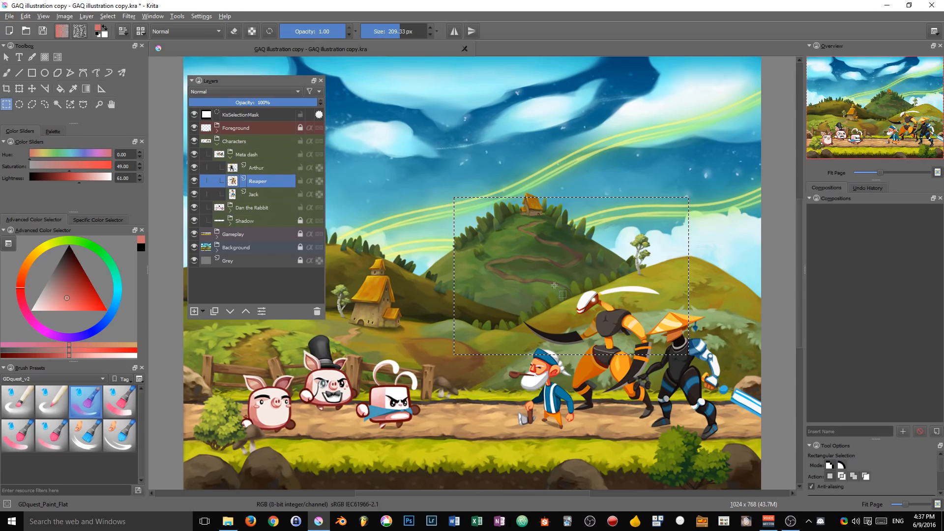
pyautogui.moveTo(415, 240)
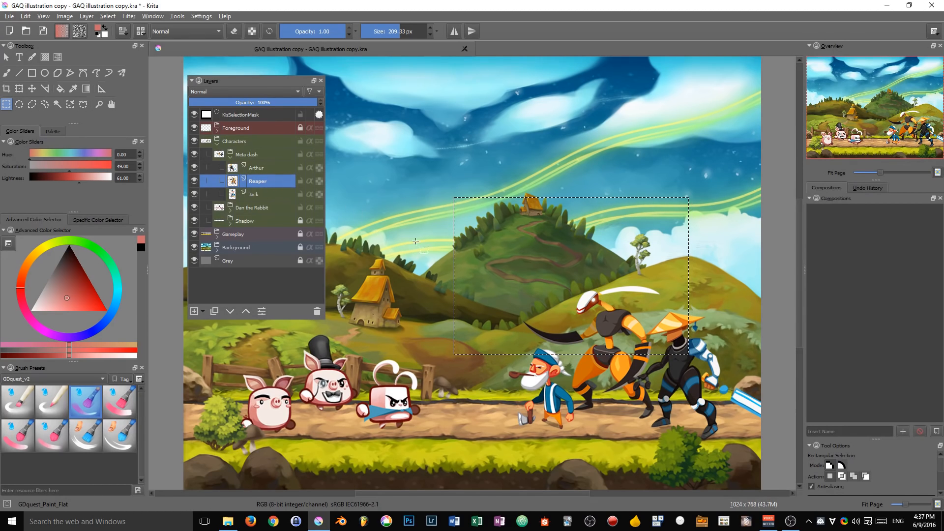
pyautogui.moveTo(643, 296)
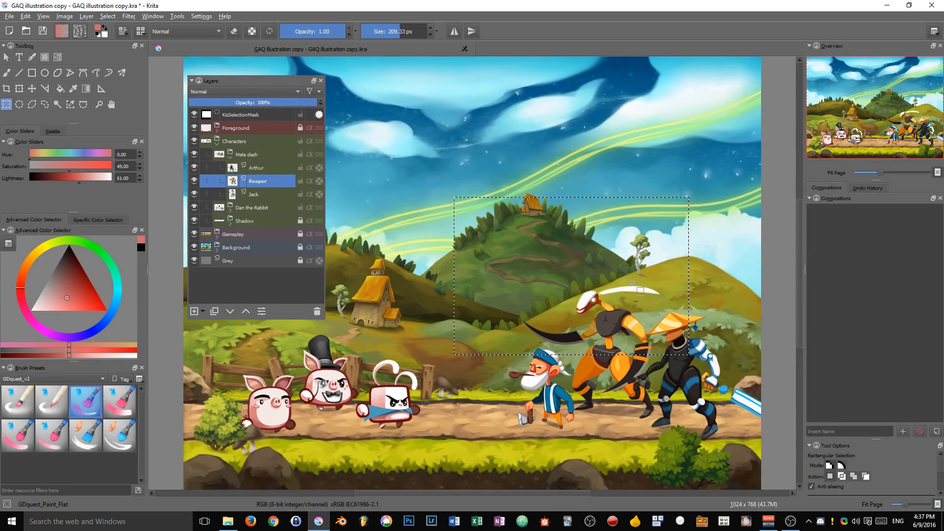
pyautogui.press('Ctrl+Shift+J')
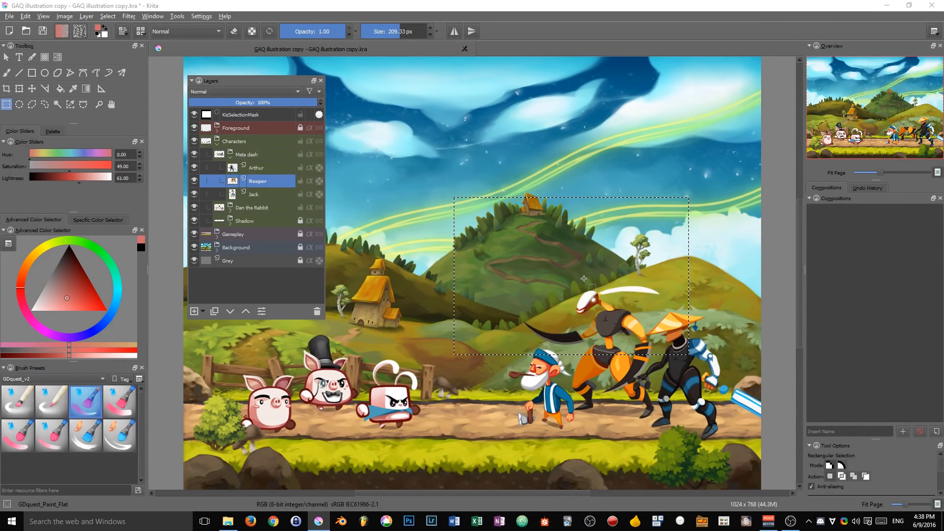
pyautogui.press('ctrl+alt+j')
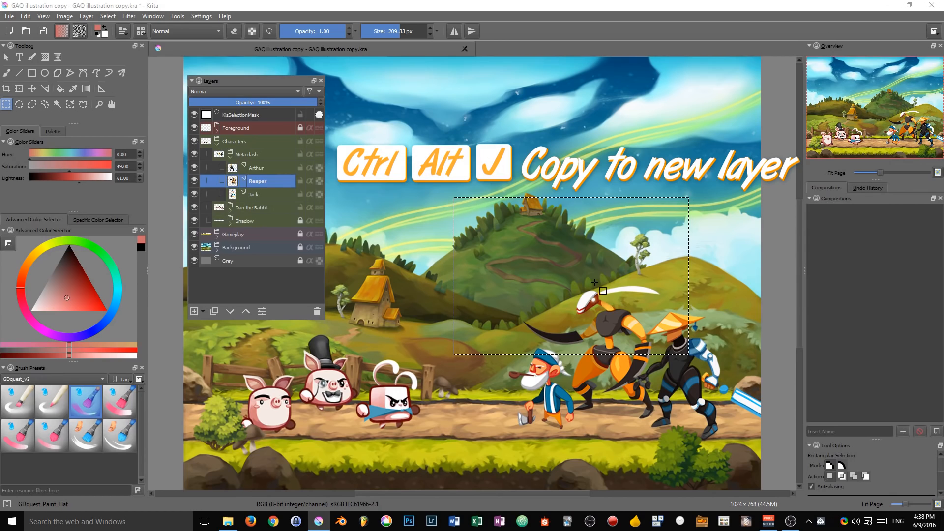
pyautogui.press('ctrl+alt+j')
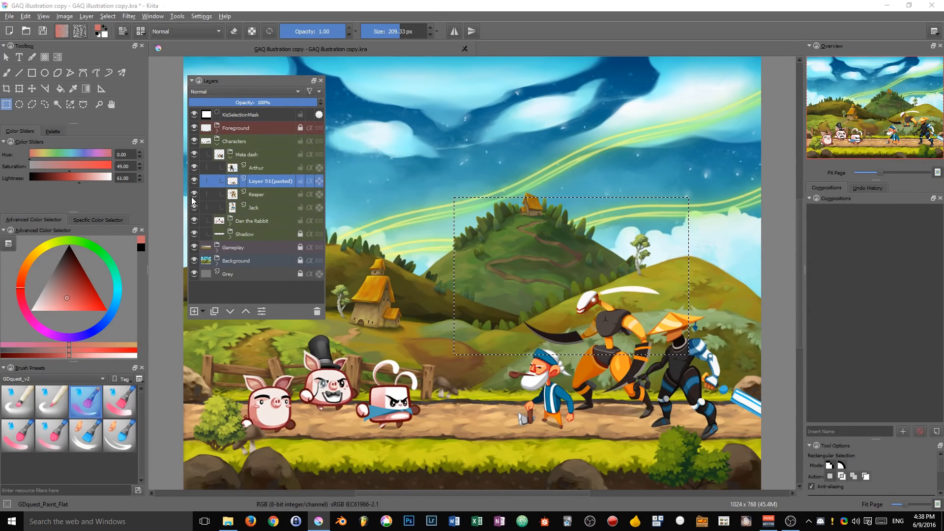
pyautogui.click(254, 208)
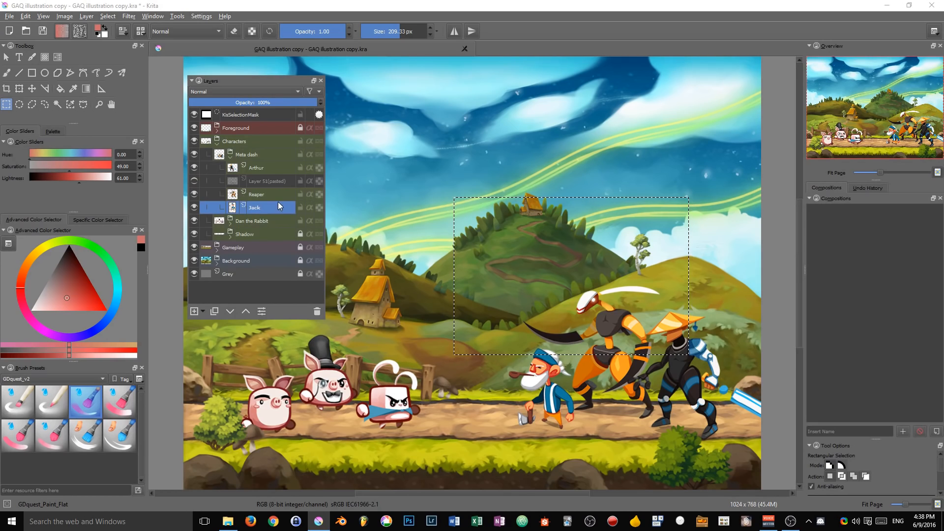